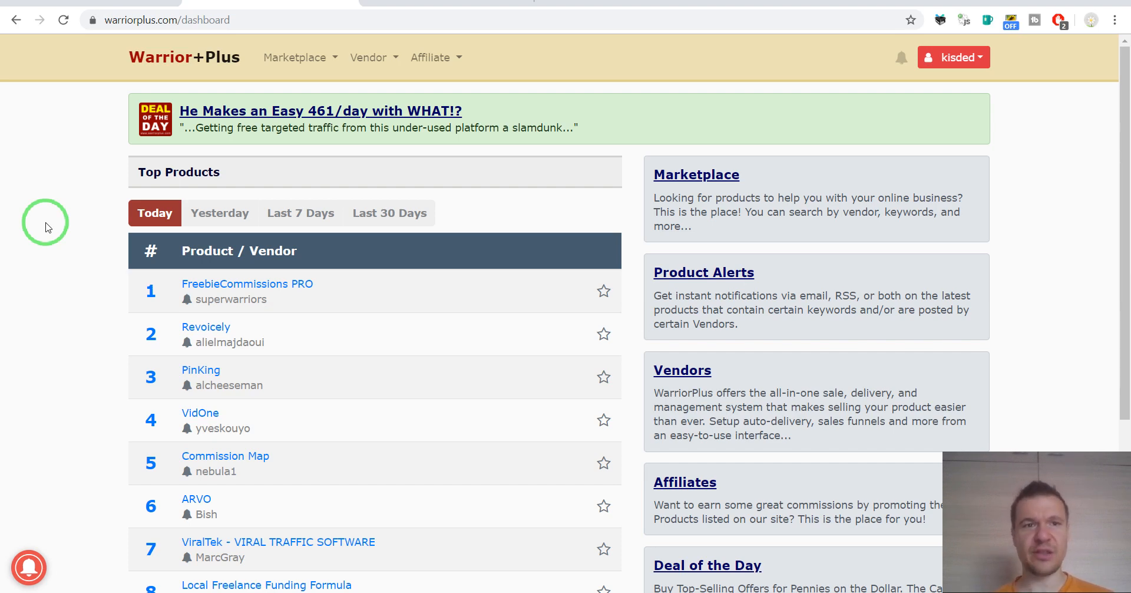
{"action": "mouse_move", "coordinate": [45, 221]}
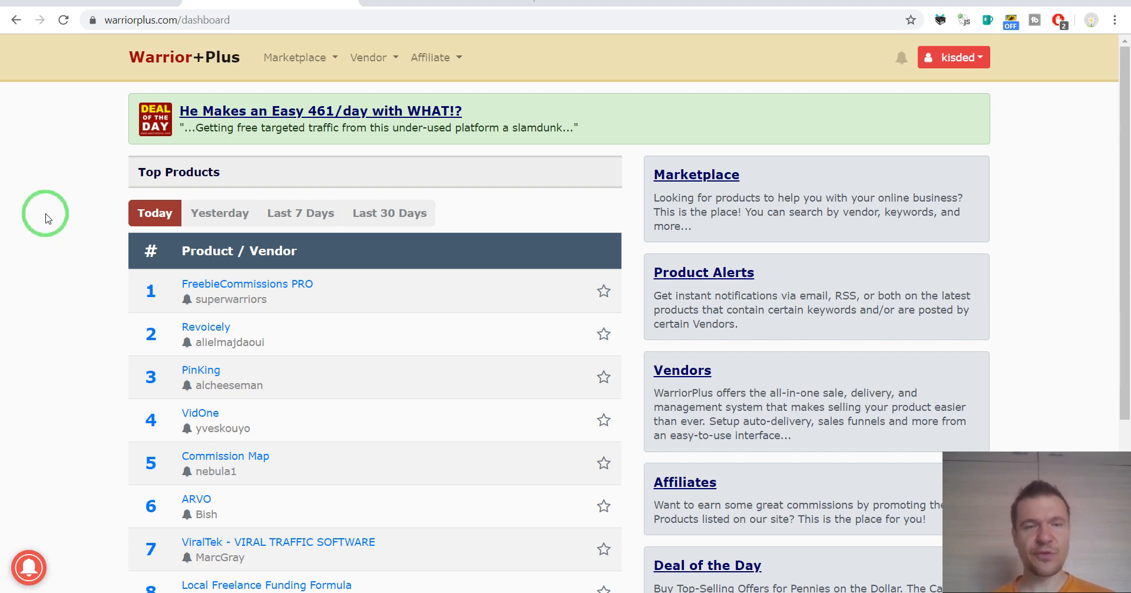
{"action": "mouse_move", "coordinate": [20, 89]}
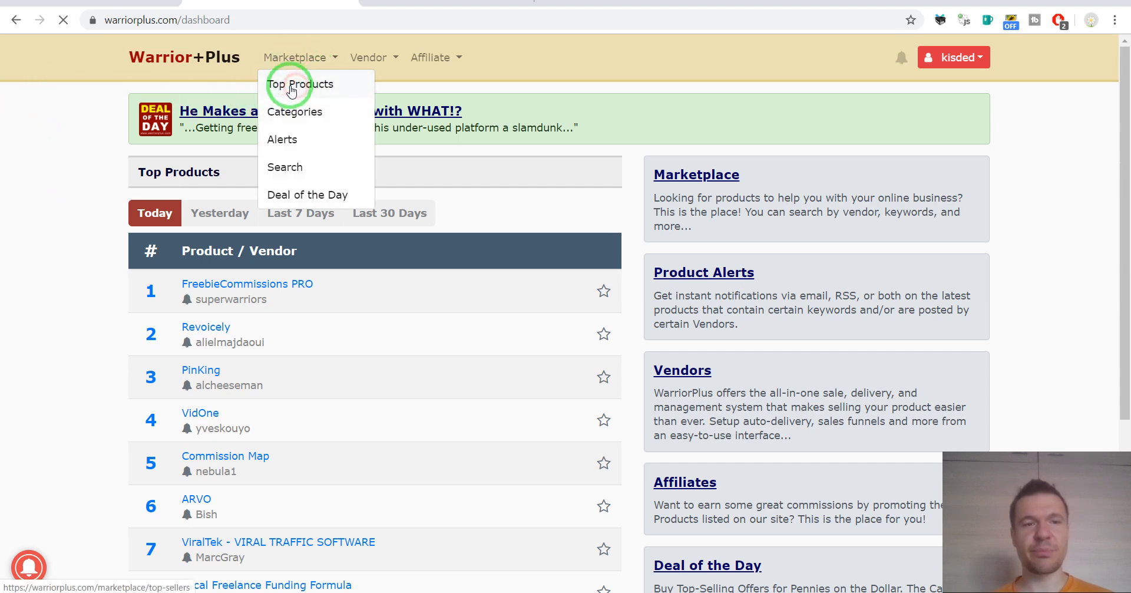
- Show the Top Sellers ranking filtered to the last 30 days, led by CB Money Vine VIP
{"action": "left_click", "coordinate": [300, 84]}
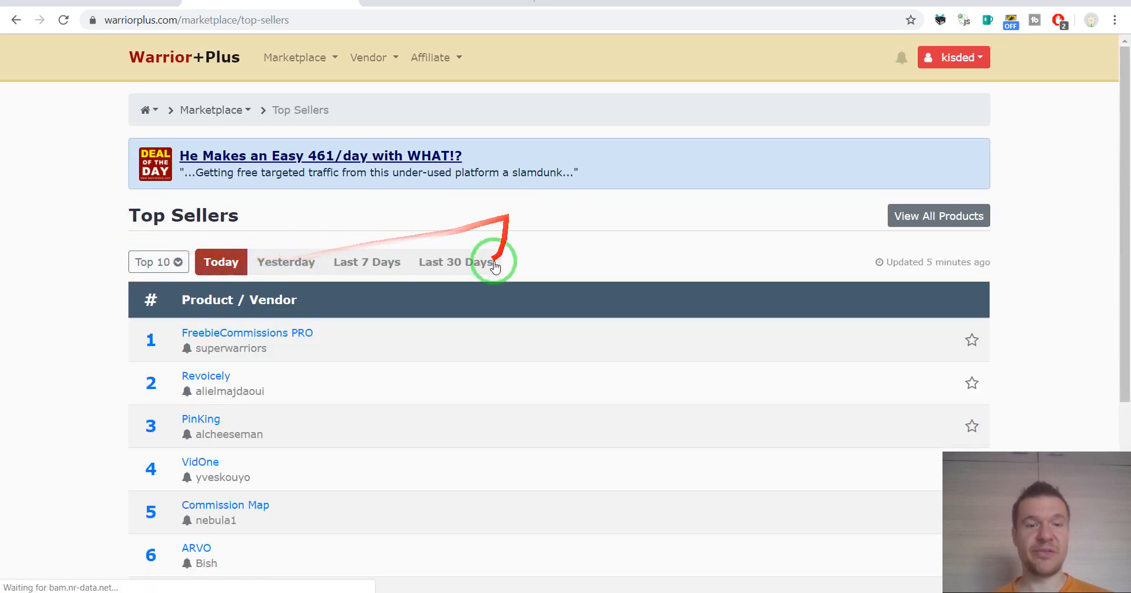
{"action": "left_click", "coordinate": [454, 261]}
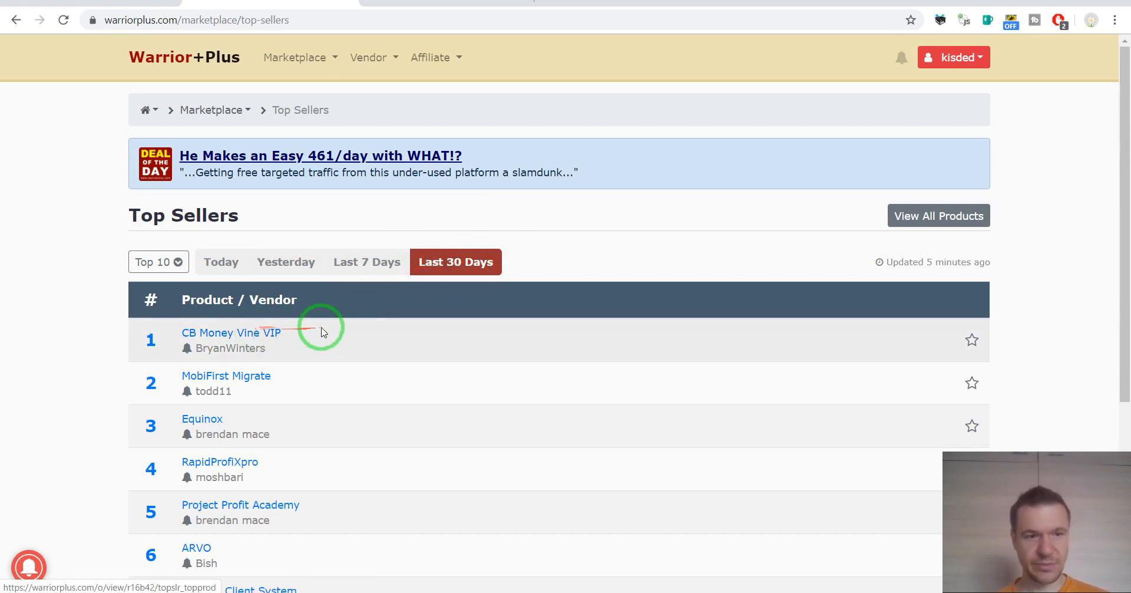
{"action": "mouse_move", "coordinate": [321, 330]}
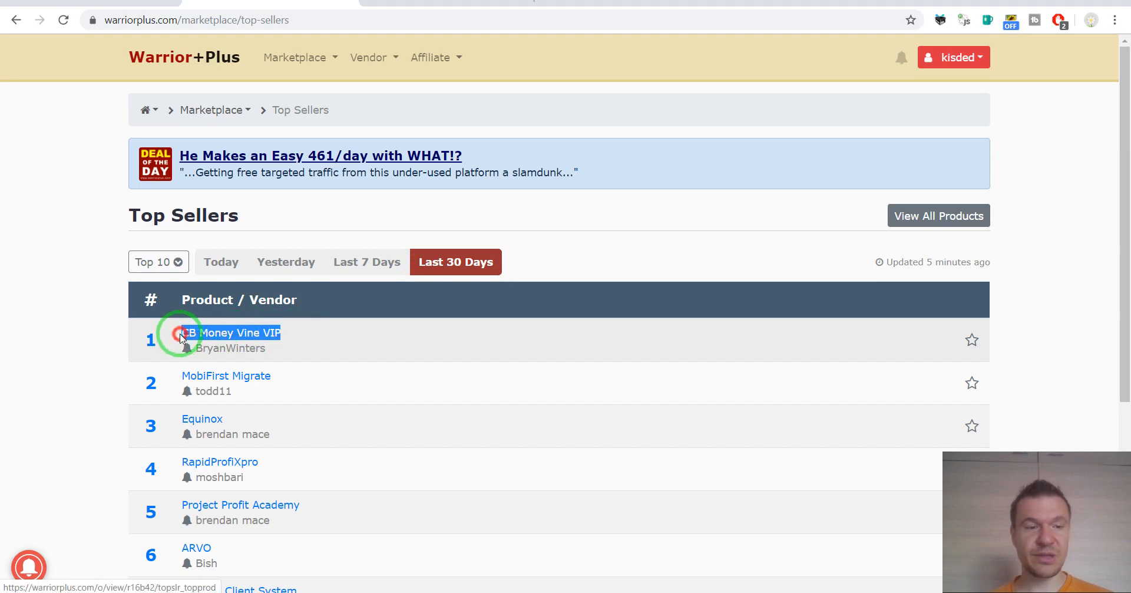
{"action": "mouse_move", "coordinate": [231, 333]}
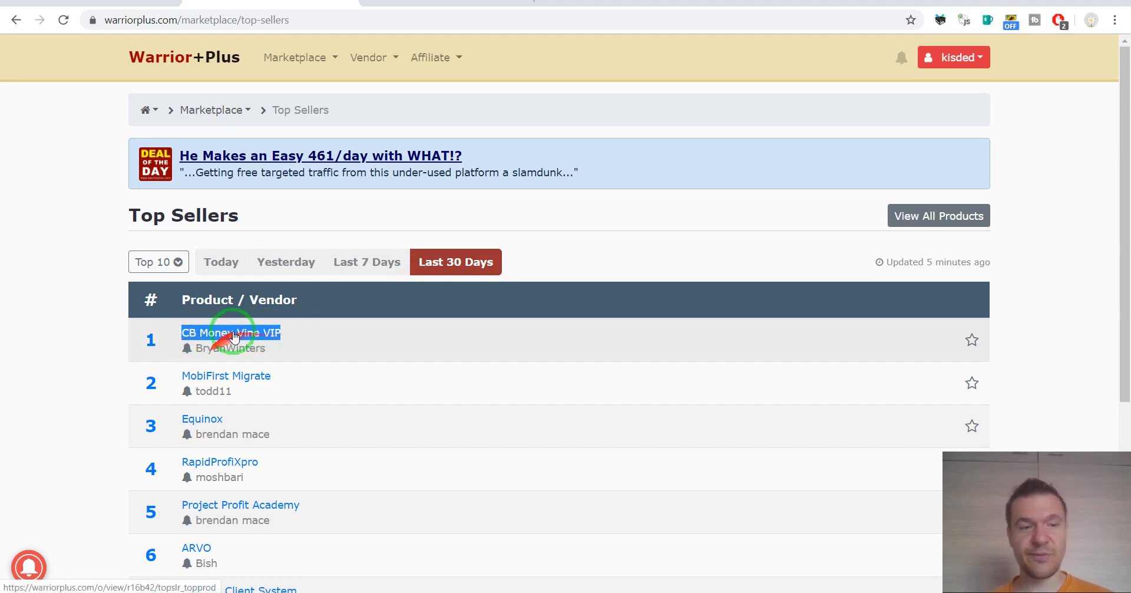
{"action": "mouse_move", "coordinate": [240, 354]}
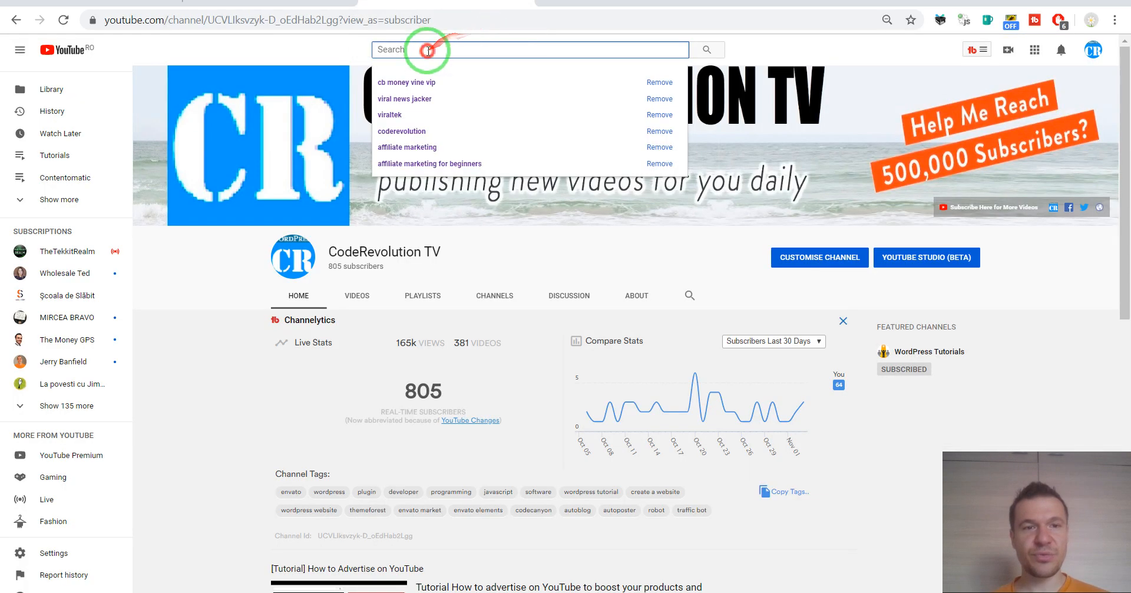
- Search YouTube for "CB Money Vine VIP" and browse the many recent affiliate review videos
{"action": "left_click", "coordinate": [406, 83]}
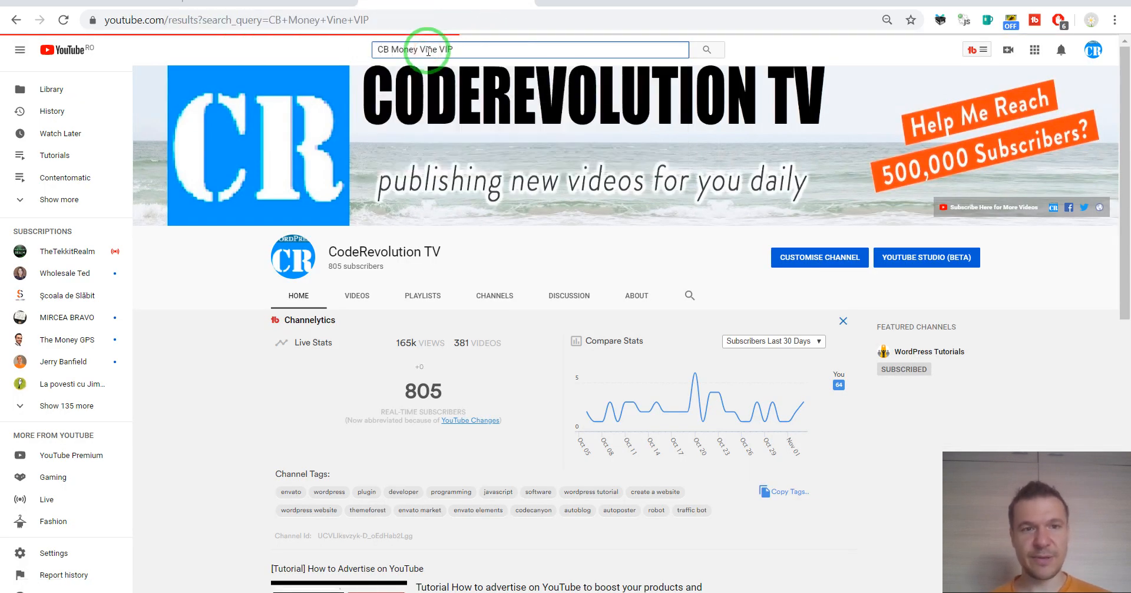
{"action": "left_click", "coordinate": [706, 50]}
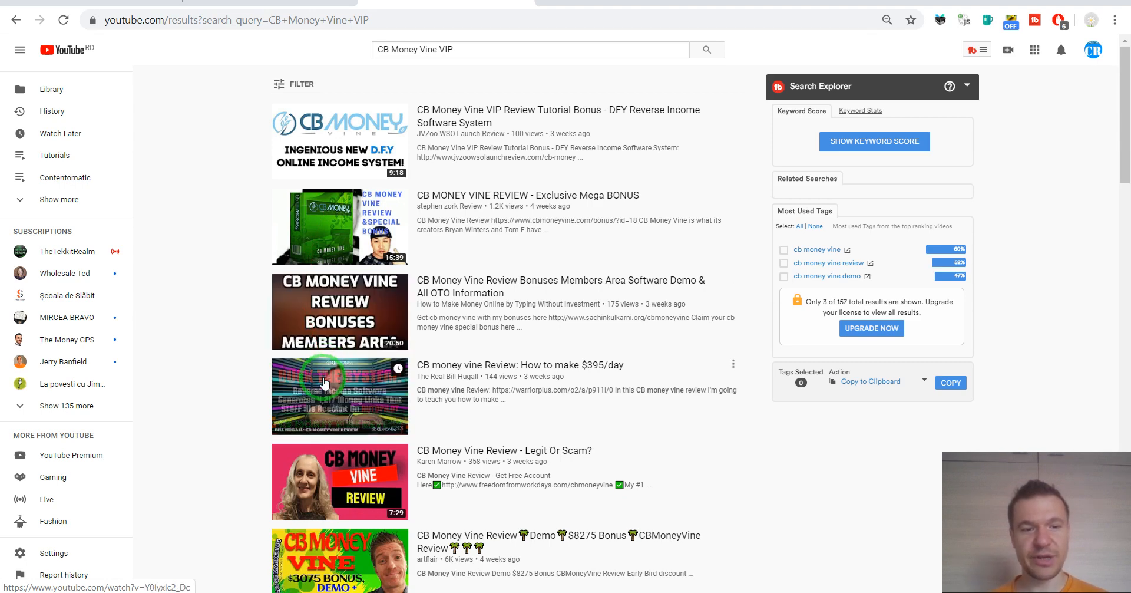
{"action": "scroll", "scroll_direction": "down", "scroll_amount": 3}
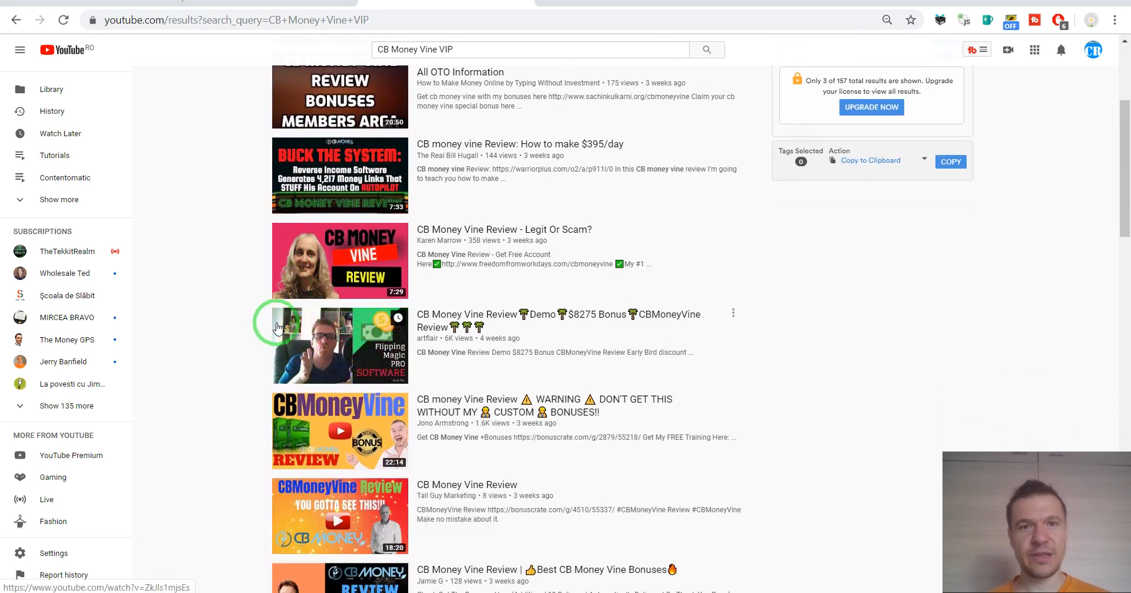
{"action": "scroll", "scroll_direction": "down", "scroll_amount": 3}
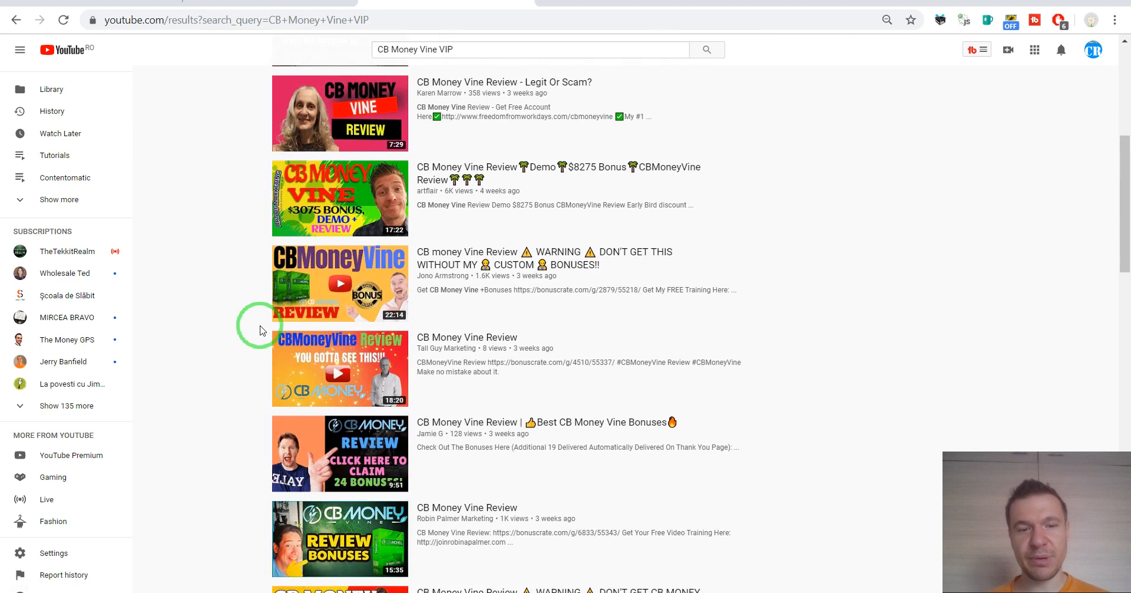
{"action": "scroll", "scroll_direction": "down", "scroll_amount": 3}
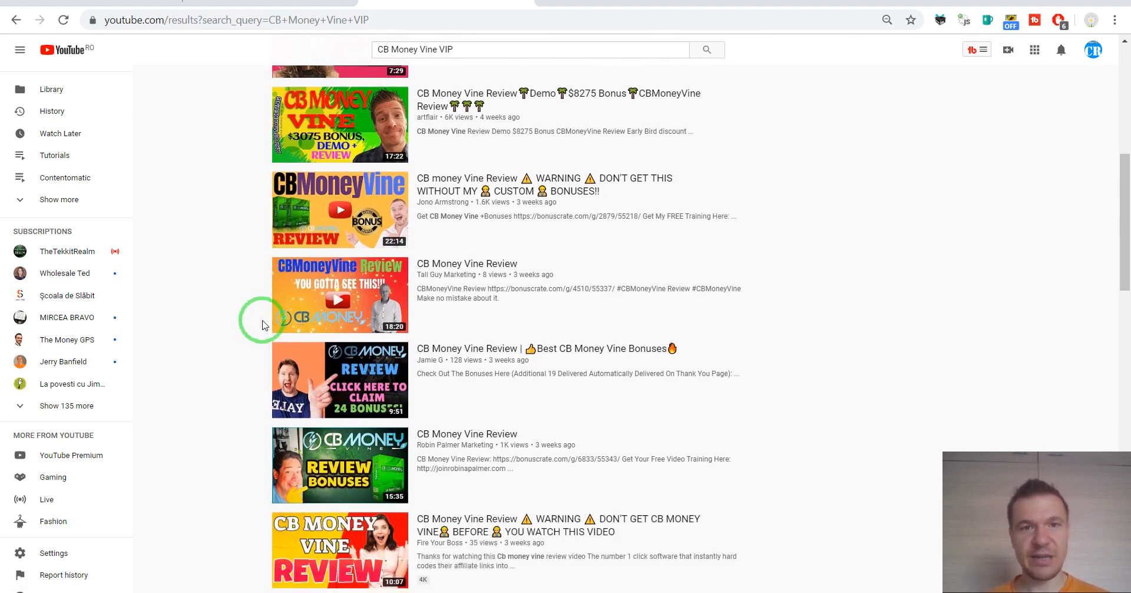
{"action": "scroll", "scroll_direction": "down", "scroll_amount": 3}
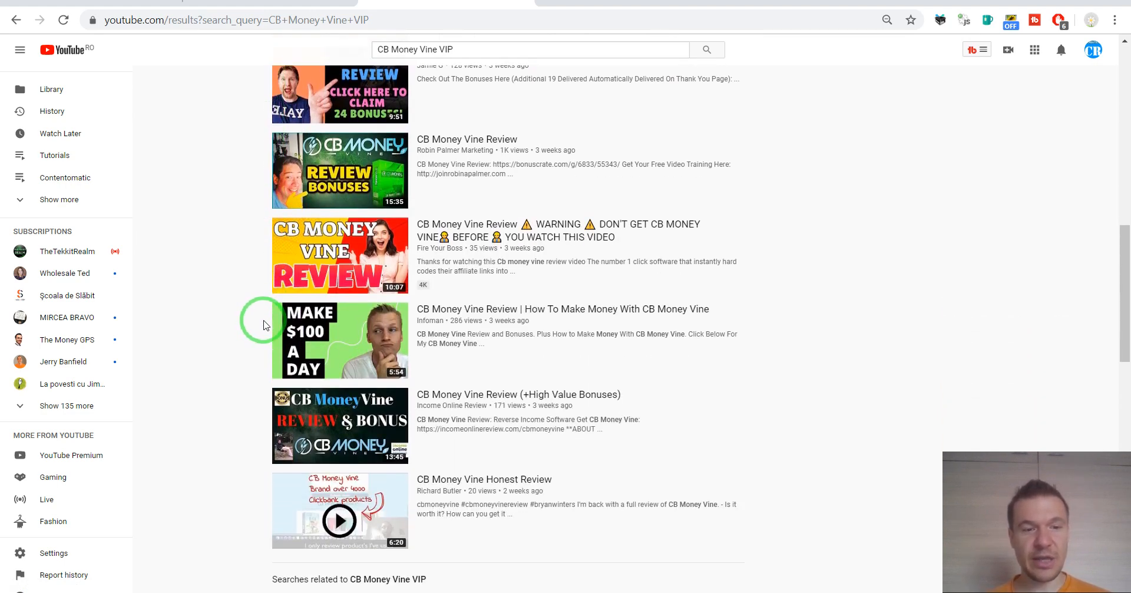
{"action": "scroll", "scroll_direction": "down", "scroll_amount": 3}
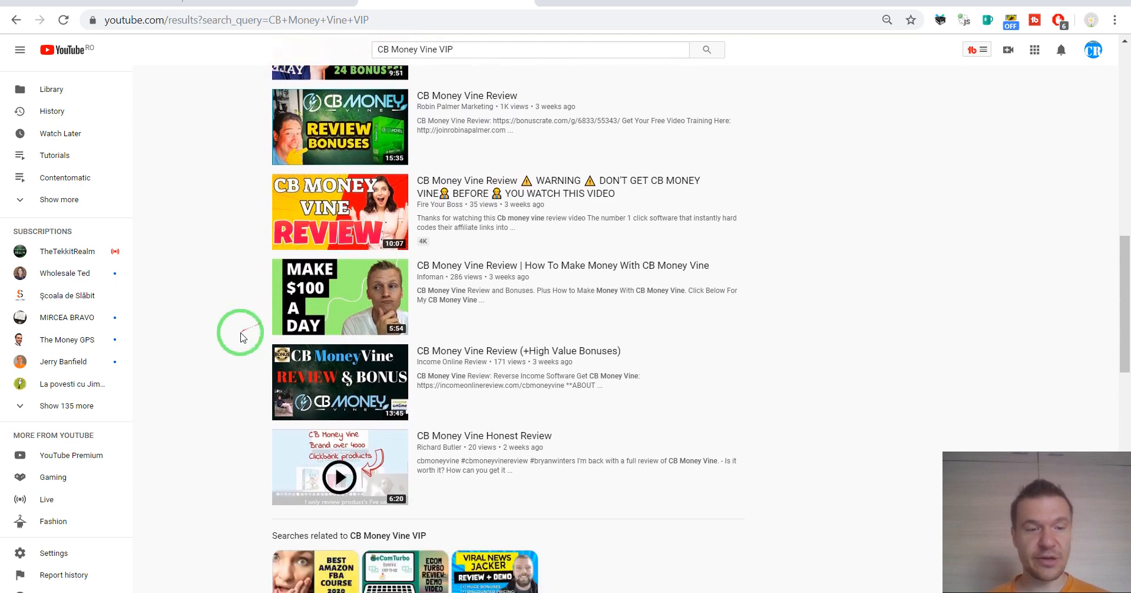
{"action": "scroll", "scroll_direction": "up", "scroll_amount": 3}
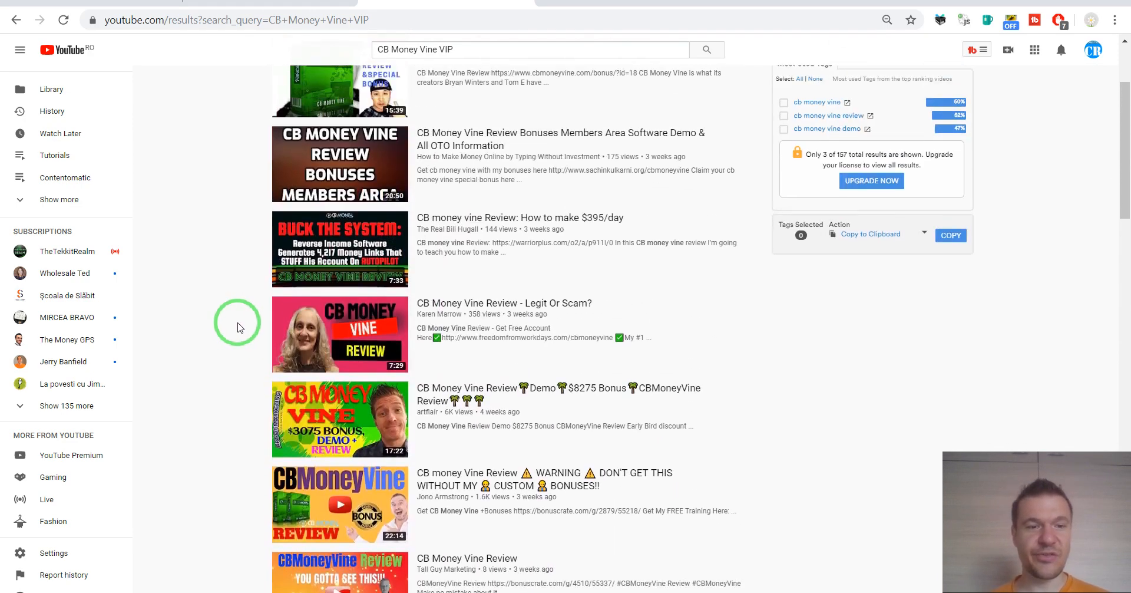
{"action": "scroll", "scroll_direction": "up", "scroll_amount": 3}
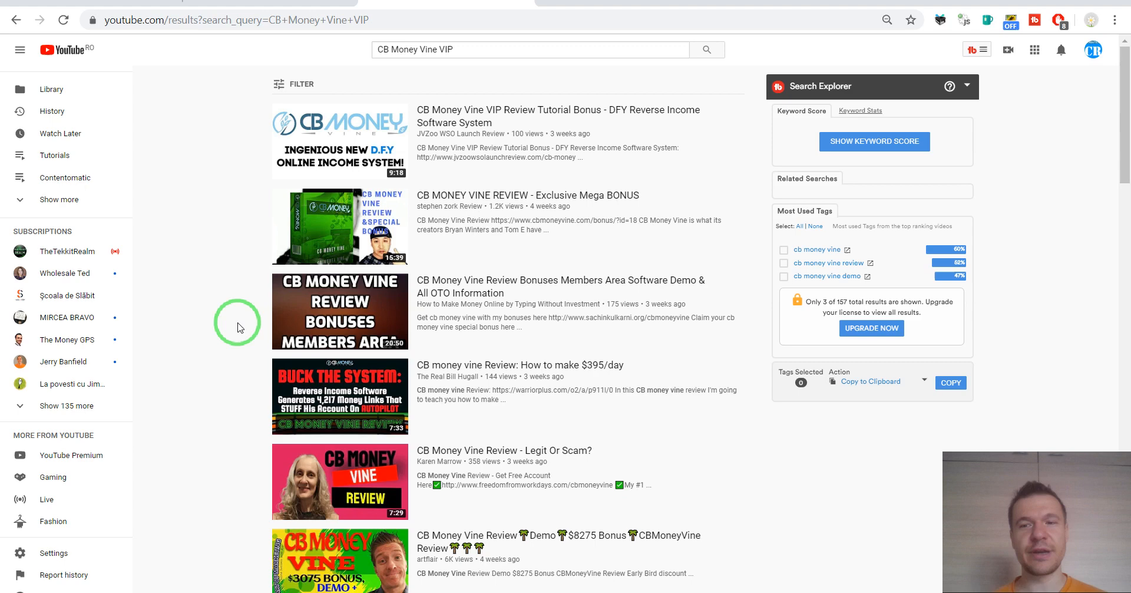
{"action": "mouse_move", "coordinate": [234, 339]}
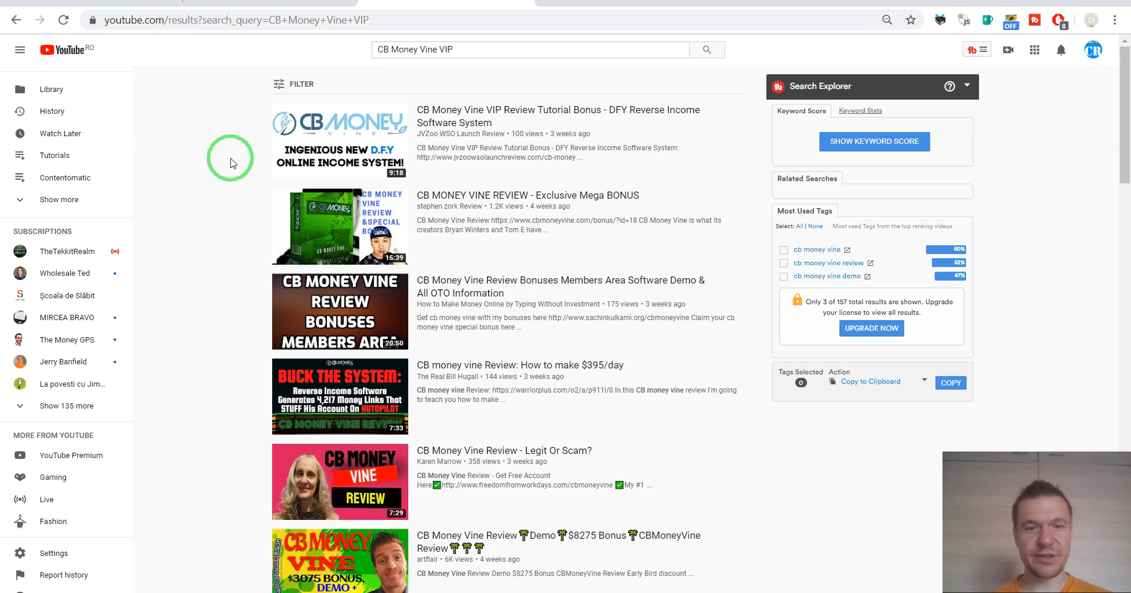
{"action": "mouse_move", "coordinate": [186, 101]}
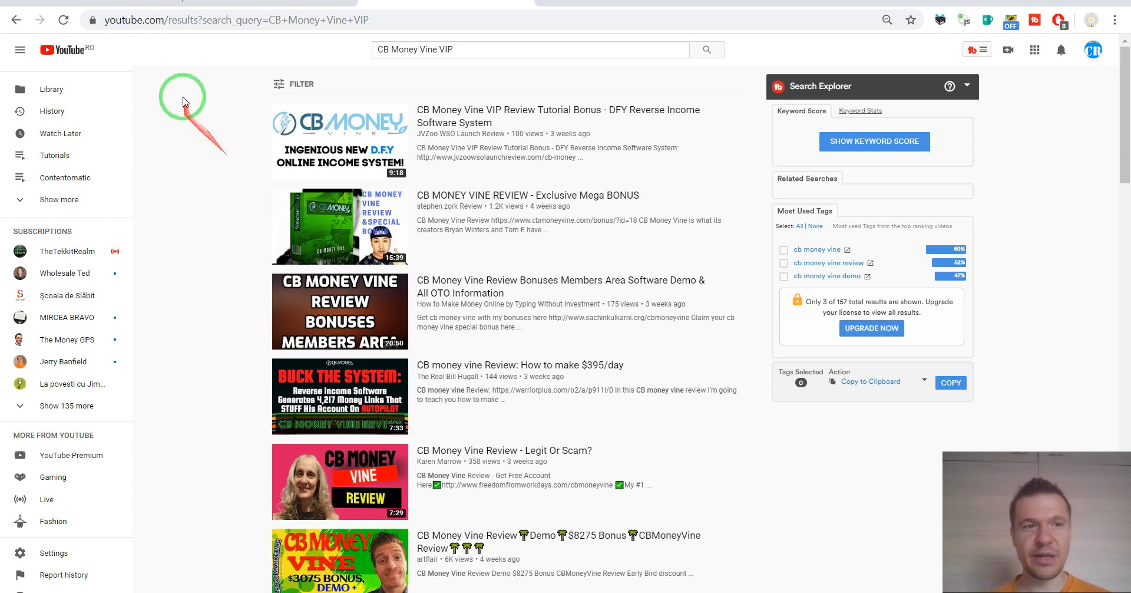
{"action": "mouse_move", "coordinate": [201, 129]}
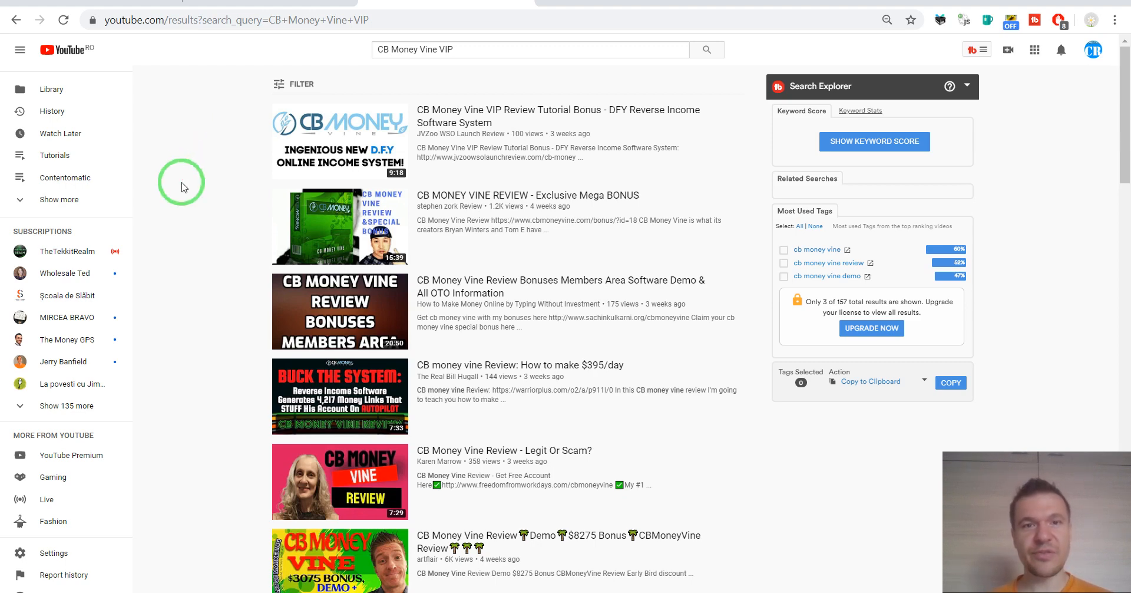
- Scroll further down the CB Money Vine VIP review results
{"action": "scroll", "scroll_direction": "down", "scroll_amount": 3}
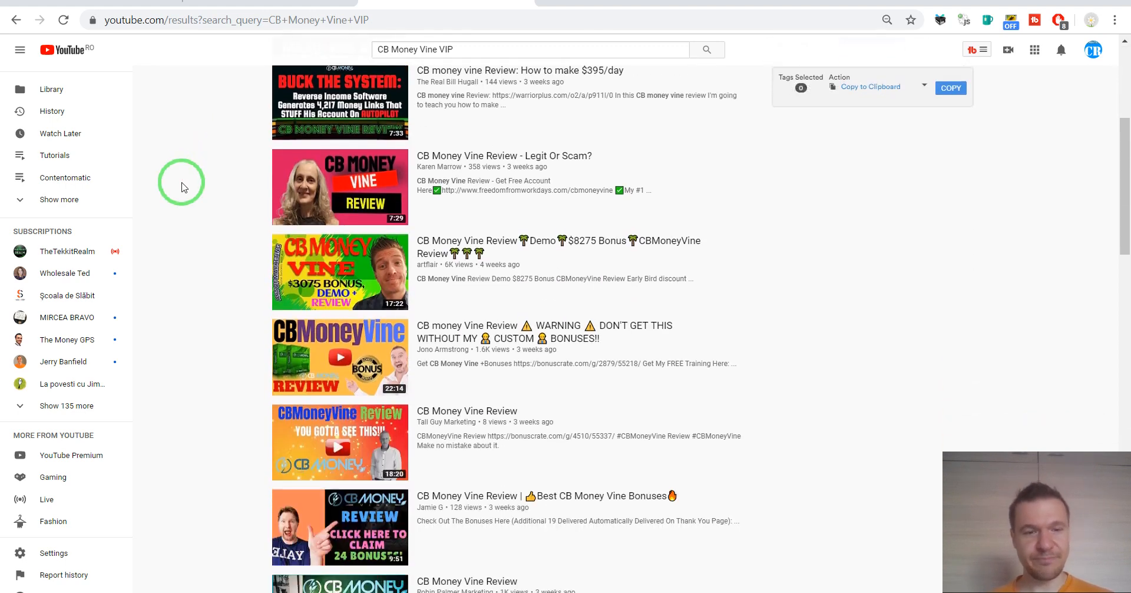
{"action": "scroll", "scroll_direction": "down", "scroll_amount": 3}
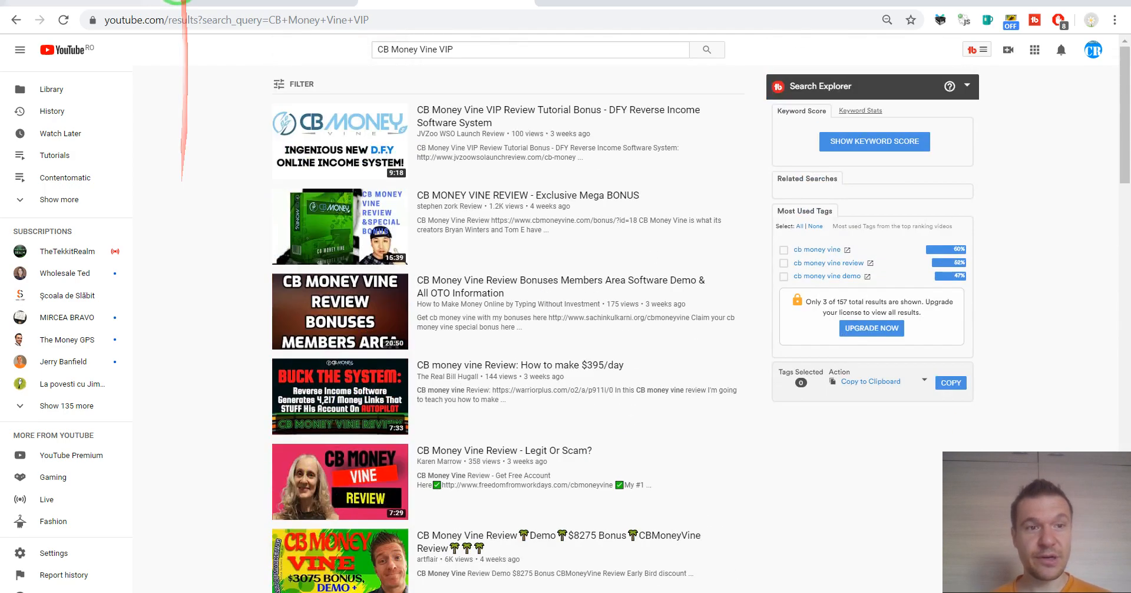
- Return to the WarriorPlus last-30-days Top Sellers table with CB Money Vine VIP first
{"action": "left_click", "coordinate": [201, 20]}
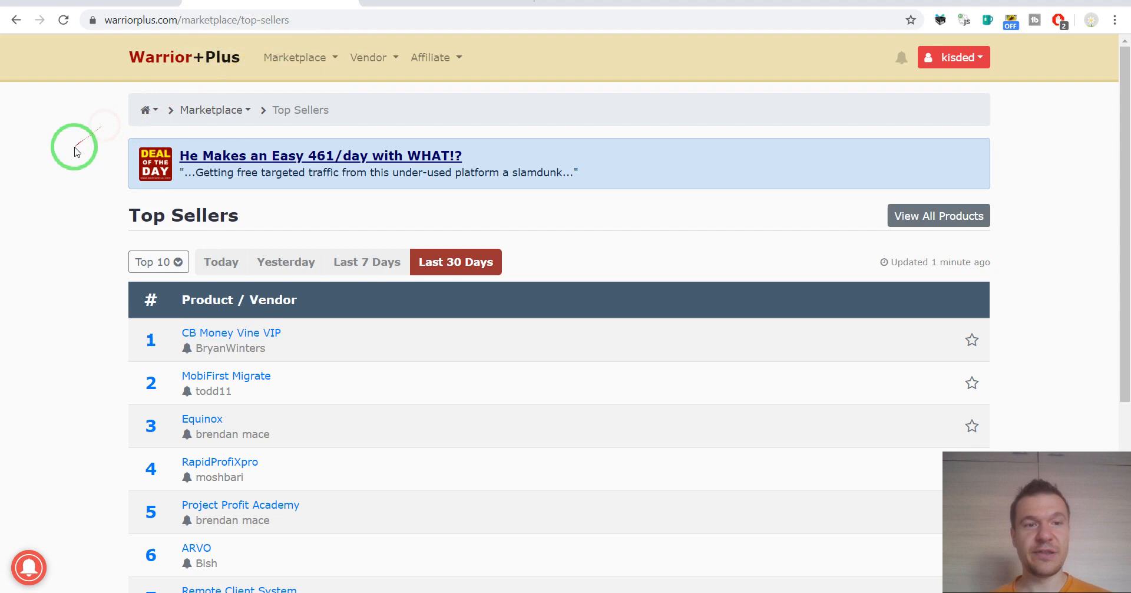
{"action": "mouse_move", "coordinate": [51, 231]}
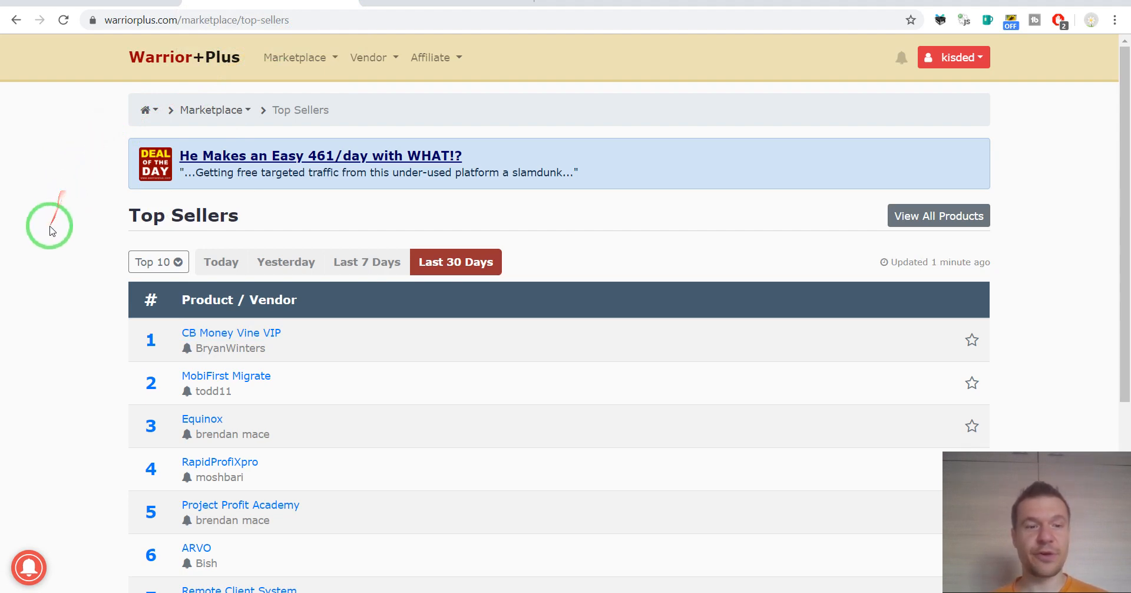
{"action": "mouse_move", "coordinate": [165, 382]}
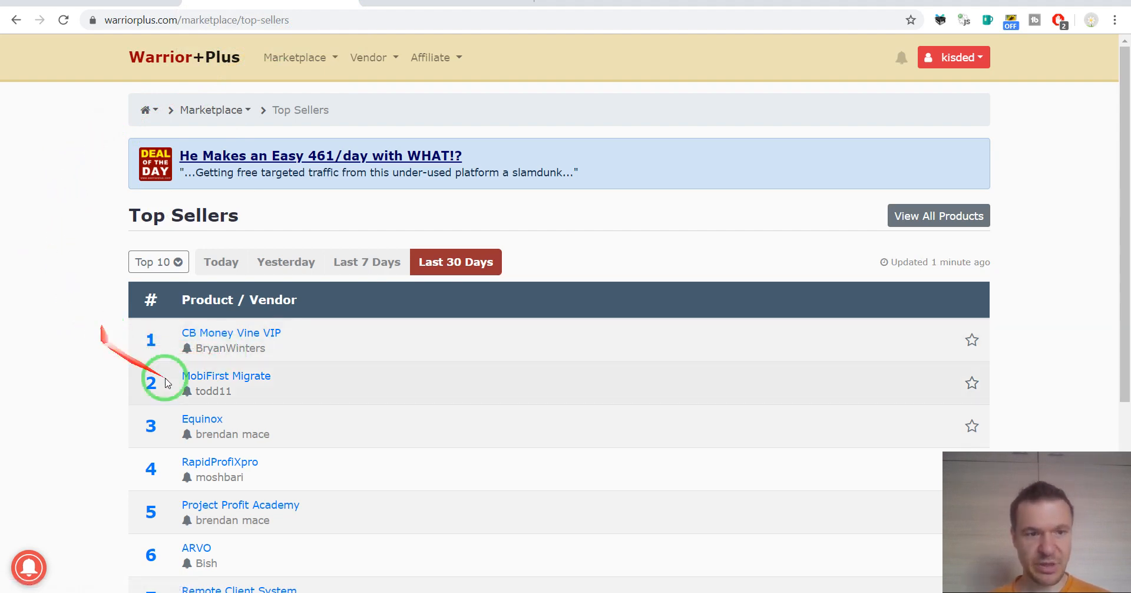
{"action": "mouse_move", "coordinate": [85, 309]}
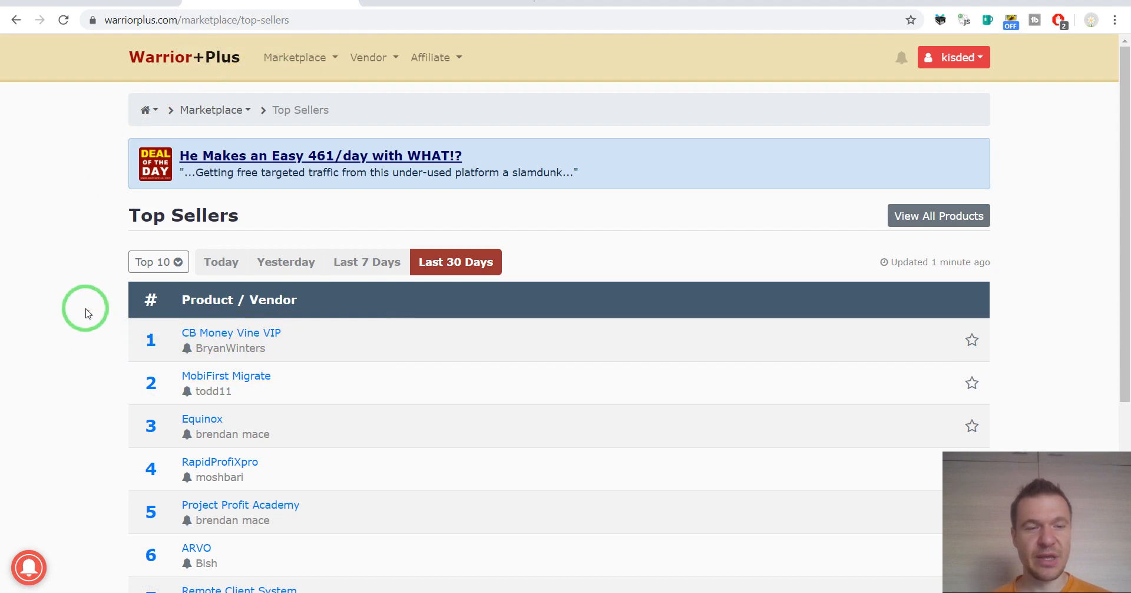
{"action": "scroll", "scroll_direction": "down", "scroll_amount": 3}
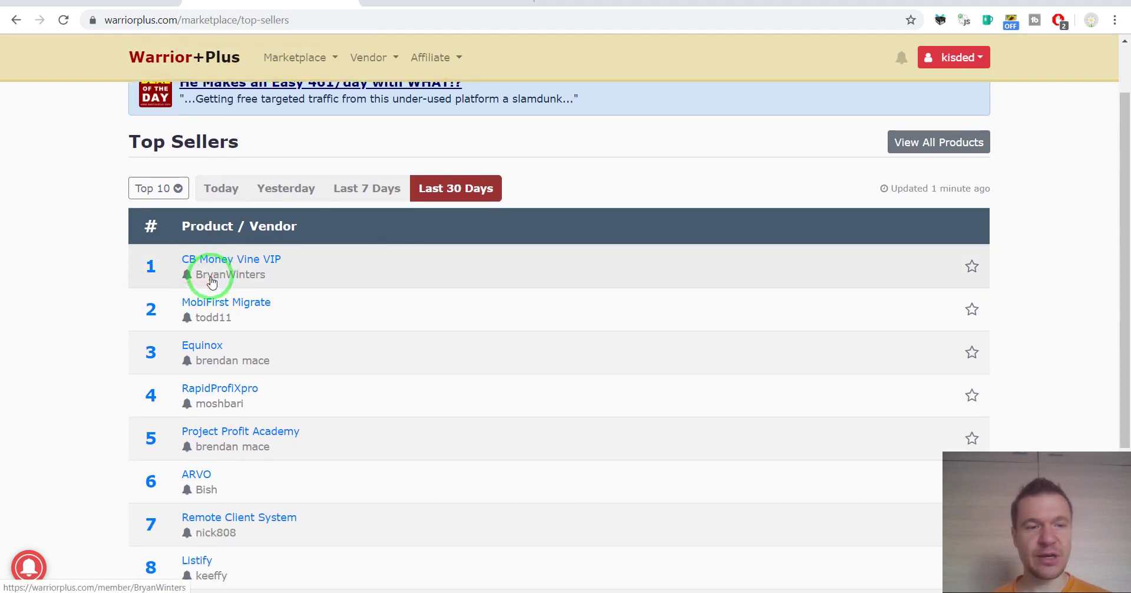
{"action": "mouse_move", "coordinate": [244, 282]}
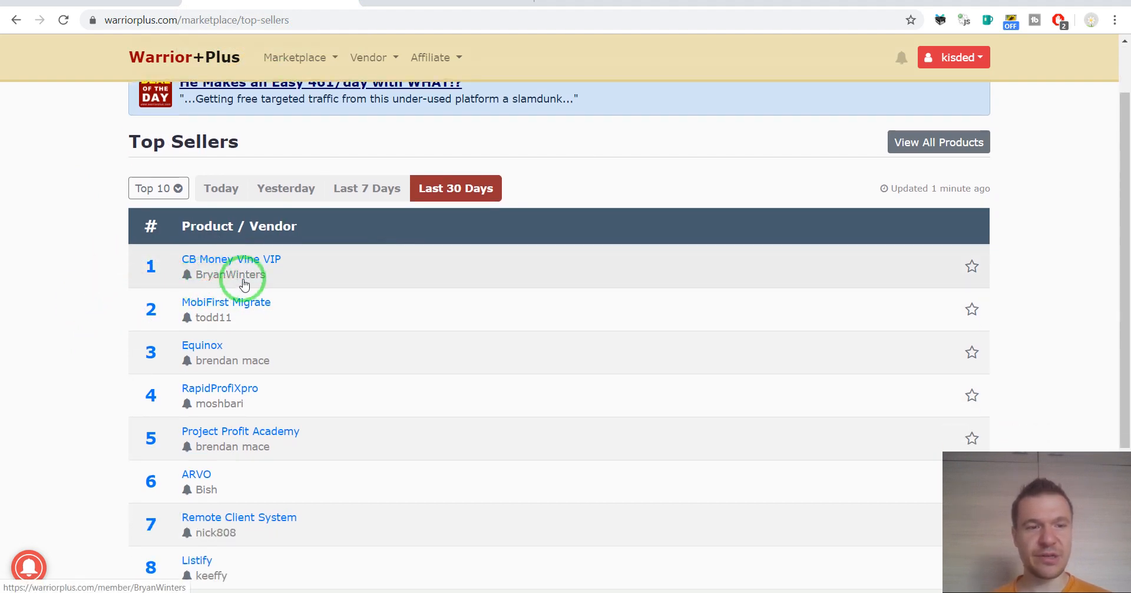
{"action": "left_click", "coordinate": [232, 275]}
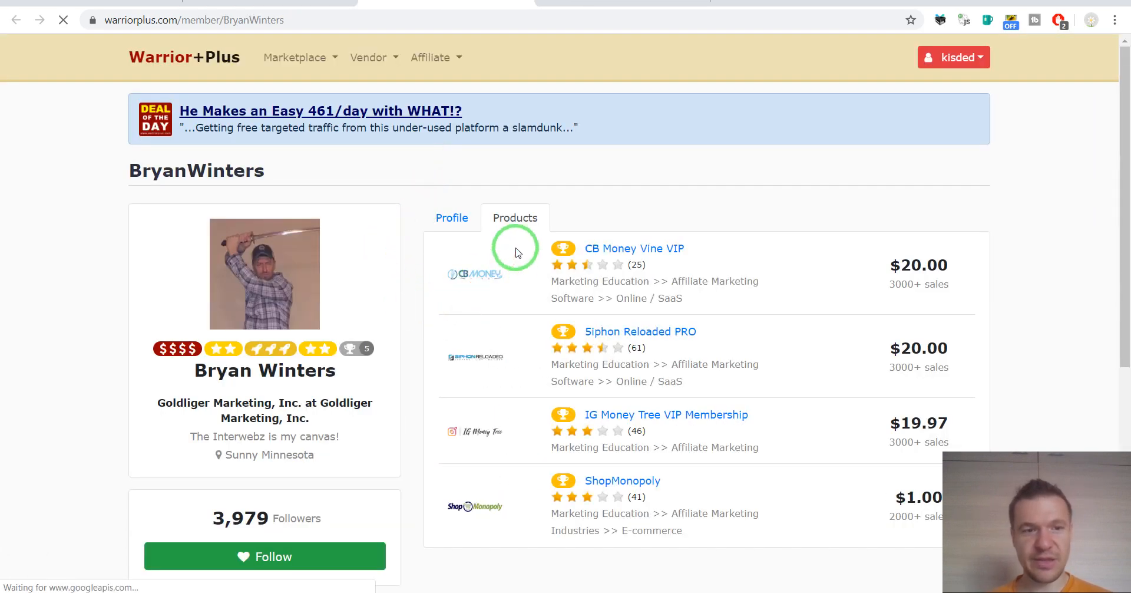
{"action": "mouse_move", "coordinate": [574, 430]}
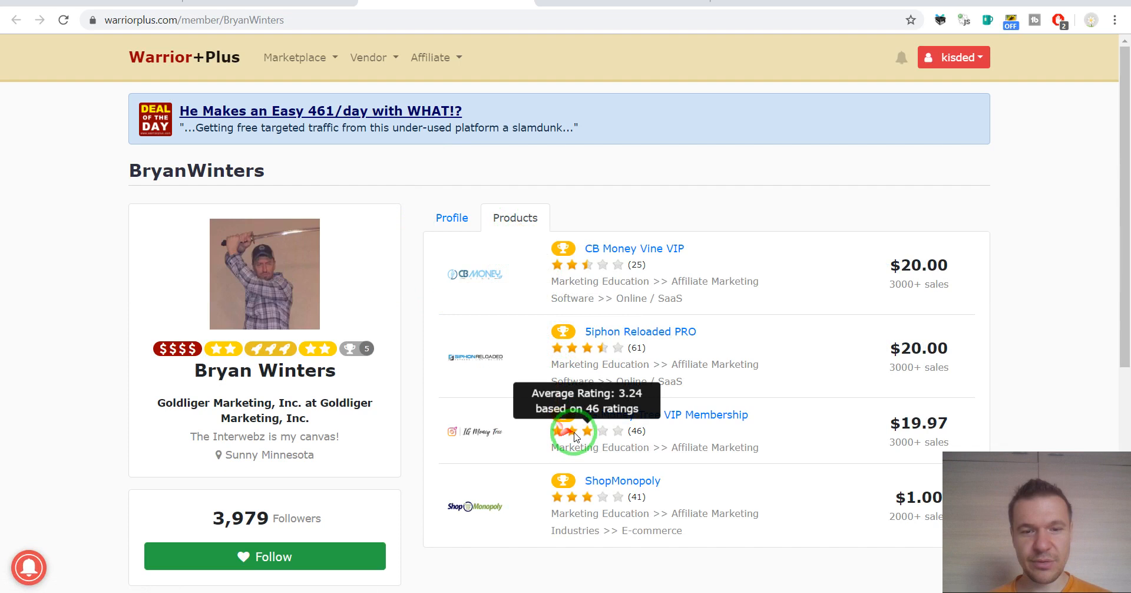
{"action": "mouse_move", "coordinate": [584, 266]}
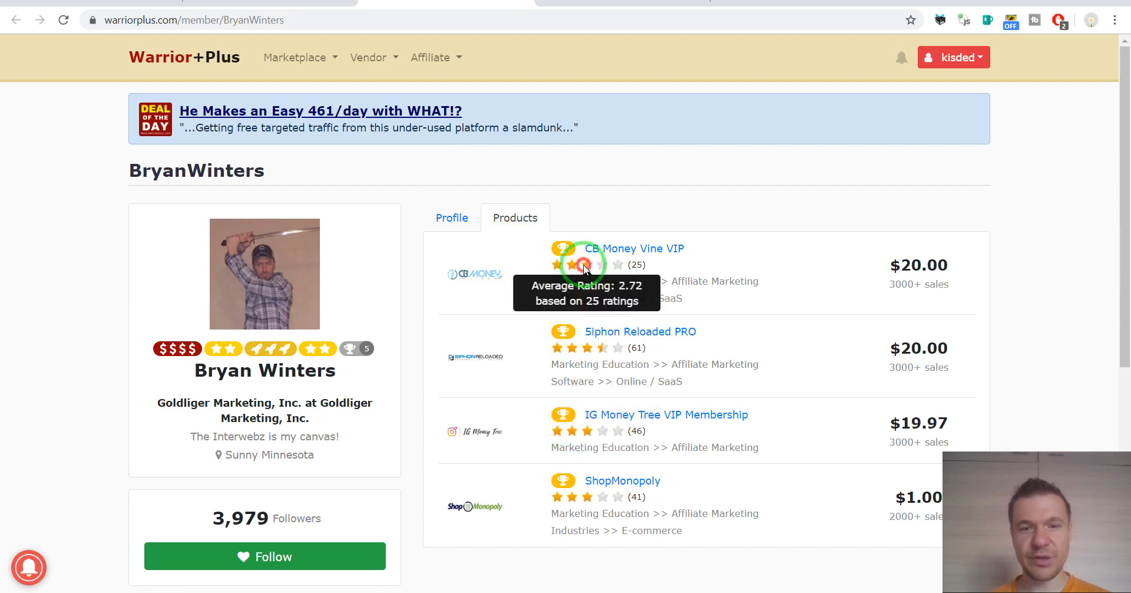
{"action": "mouse_move", "coordinate": [585, 268]}
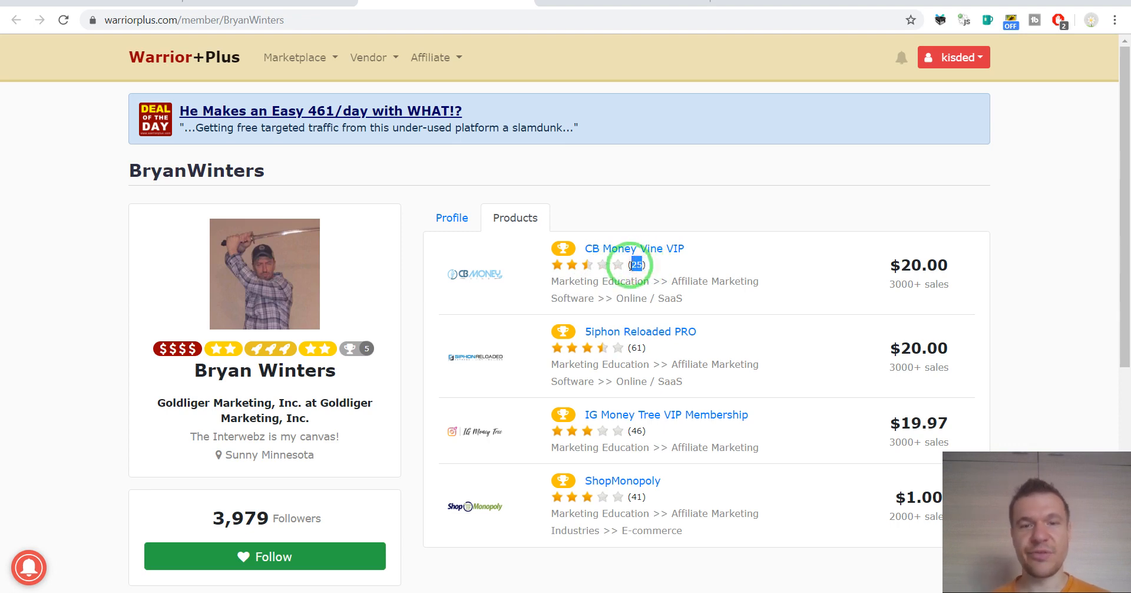
{"action": "mouse_move", "coordinate": [599, 266]}
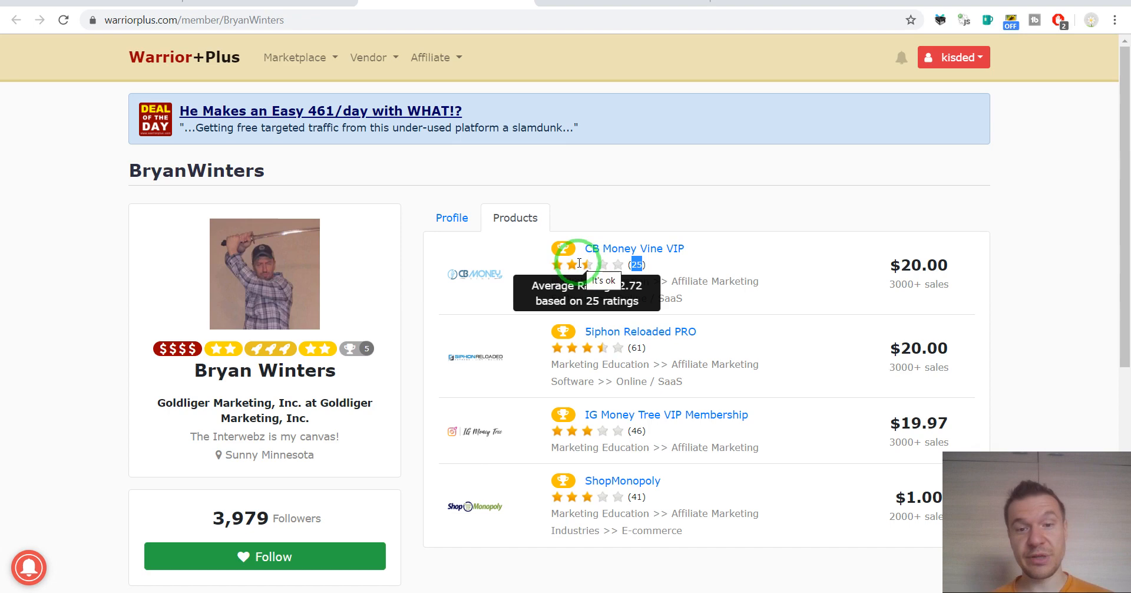
{"action": "mouse_move", "coordinate": [564, 266]}
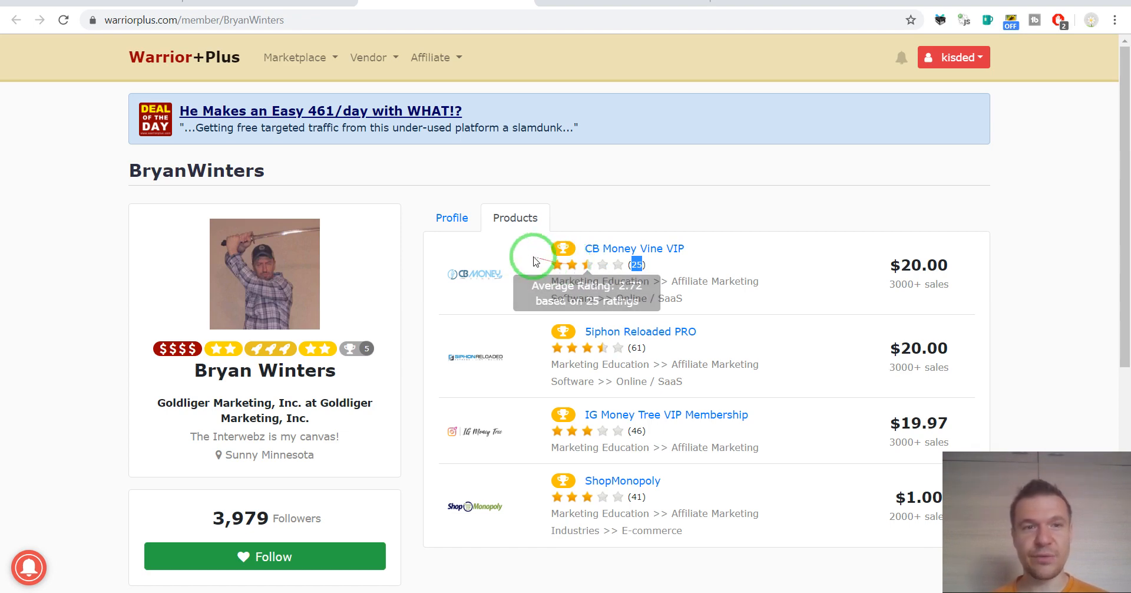
{"action": "mouse_move", "coordinate": [537, 265]}
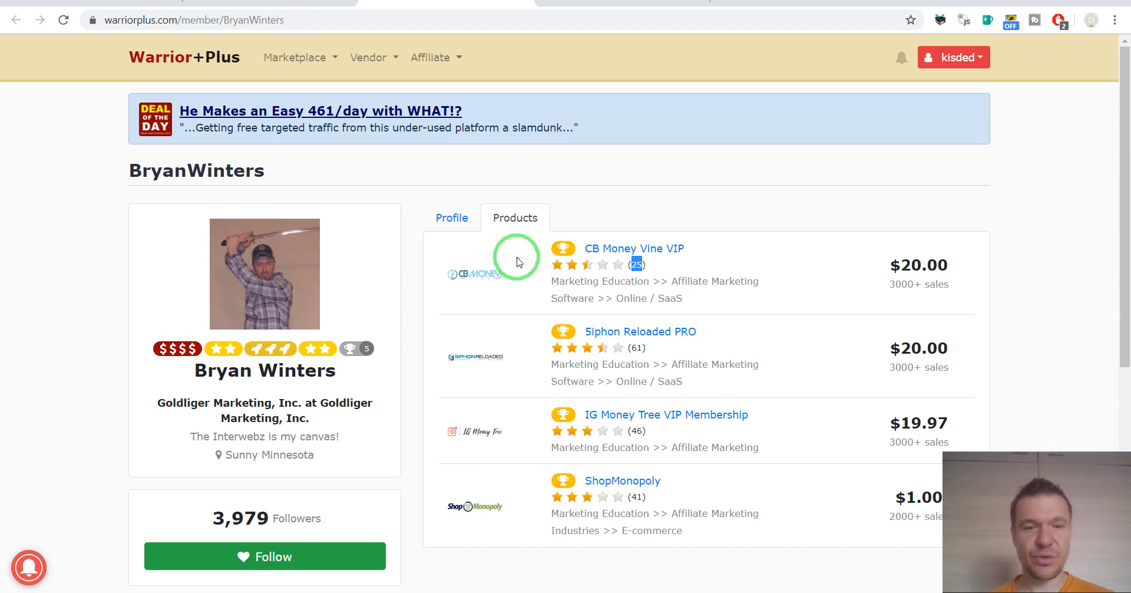
{"action": "mouse_move", "coordinate": [496, 173]}
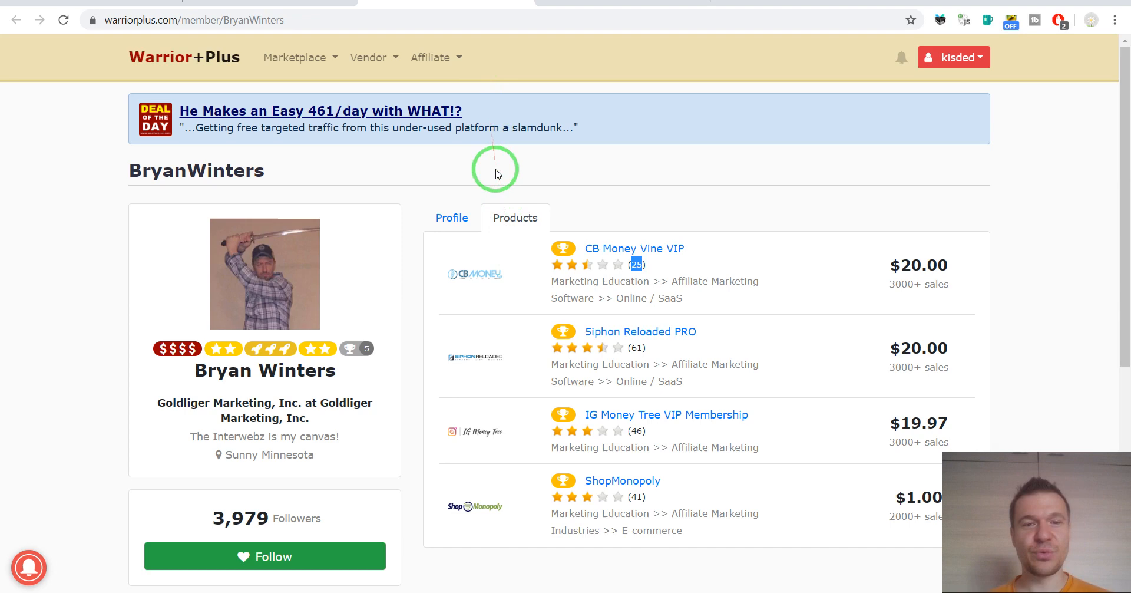
{"action": "mouse_move", "coordinate": [609, 241]}
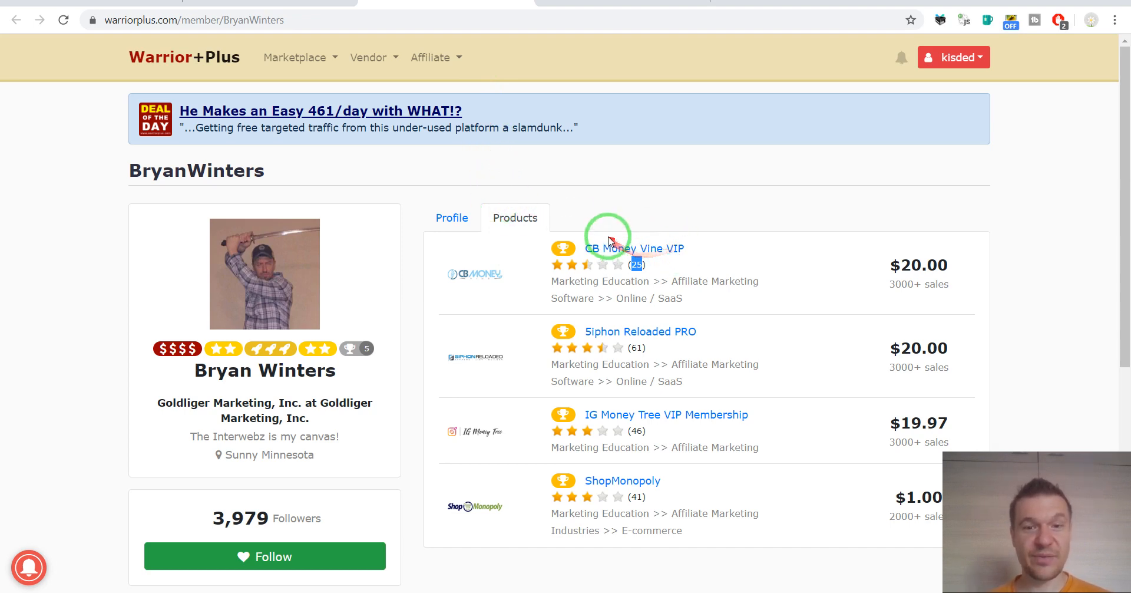
{"action": "mouse_move", "coordinate": [587, 201]}
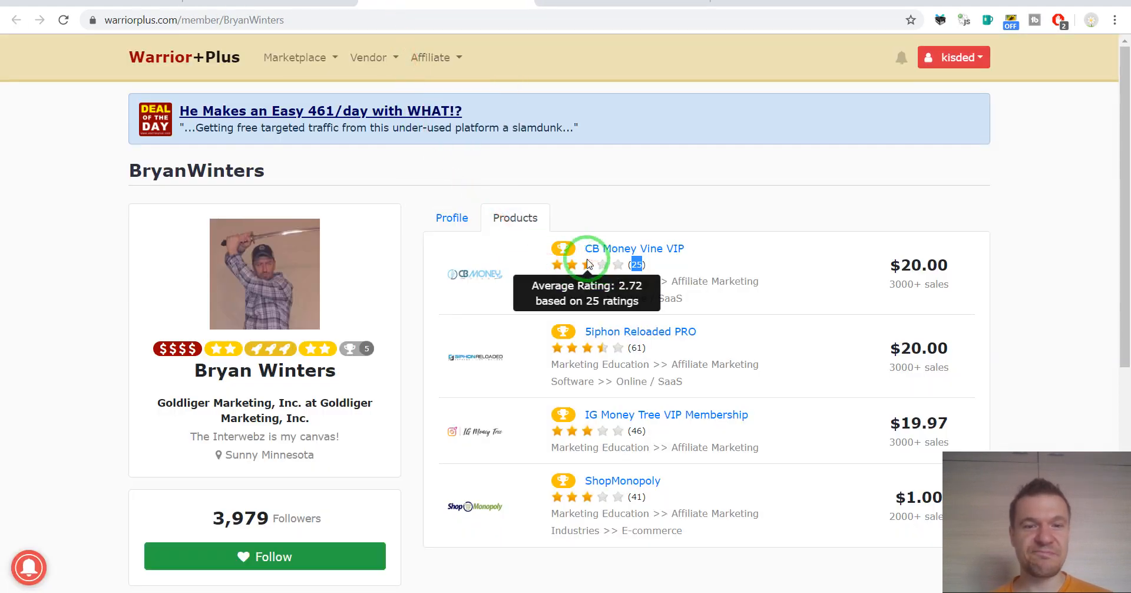
{"action": "mouse_move", "coordinate": [625, 265]}
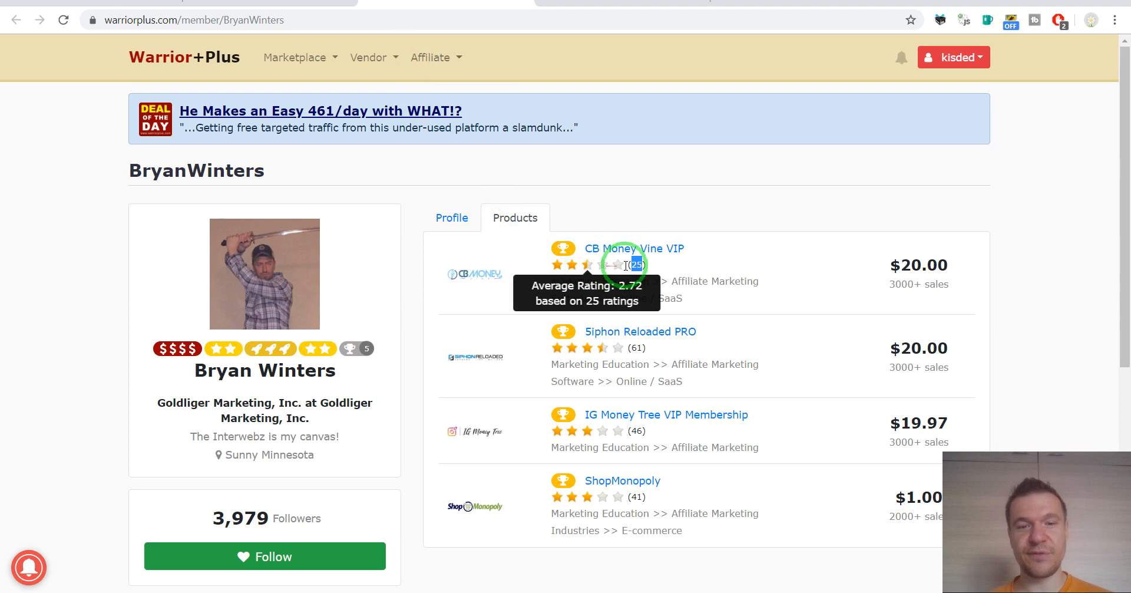
{"action": "mouse_move", "coordinate": [569, 266]}
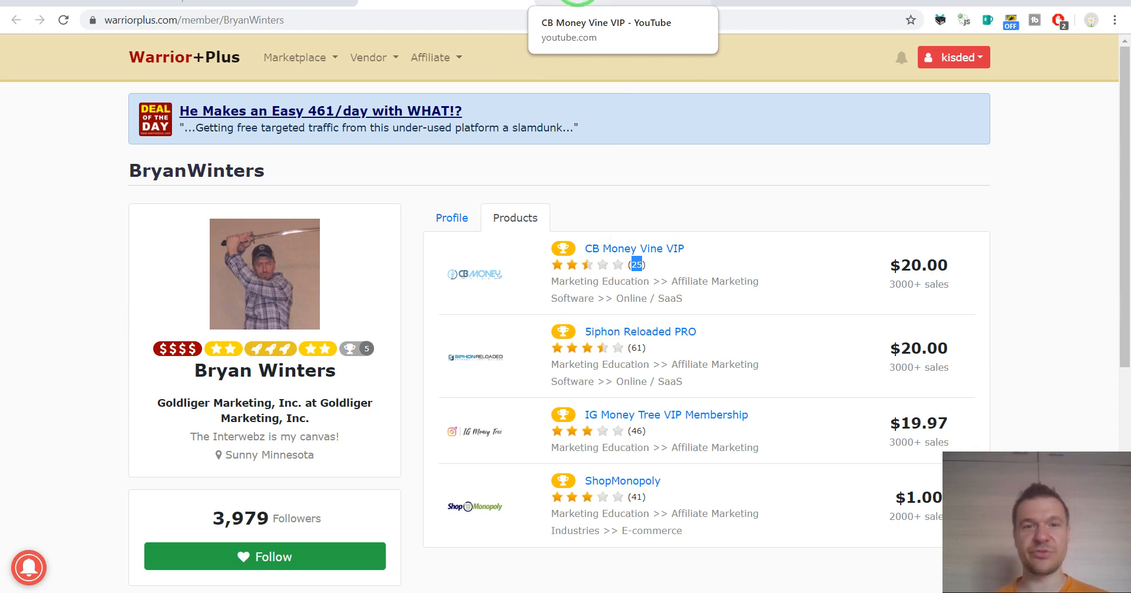
{"action": "mouse_move", "coordinate": [40, 198]}
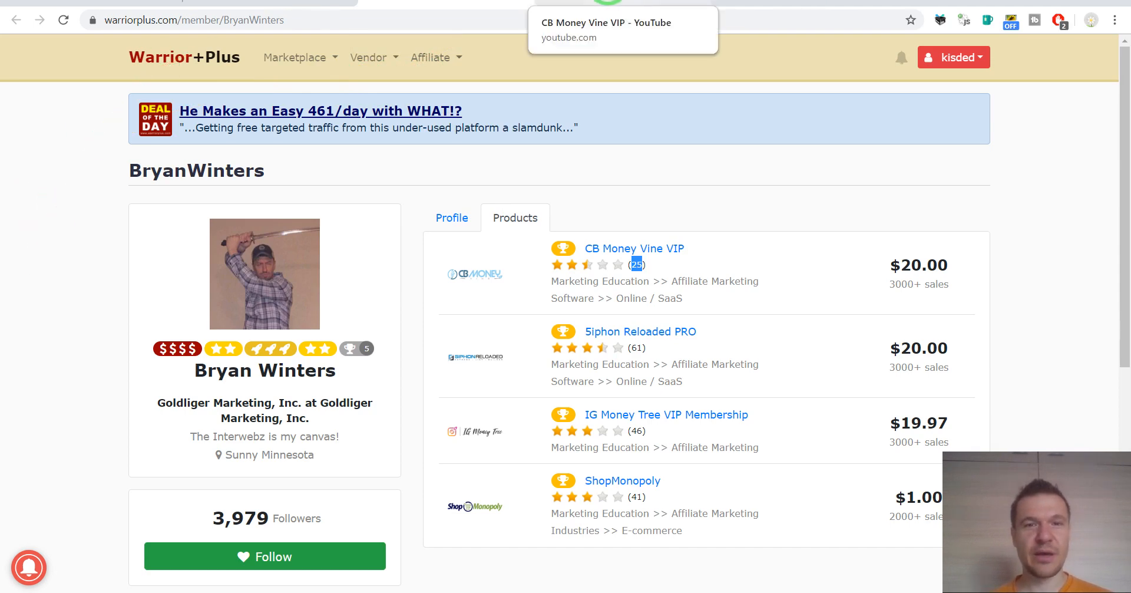
- Bring back the YouTube CB Money Vine VIP results and scroll through the review videos
{"action": "left_click", "coordinate": [606, 31]}
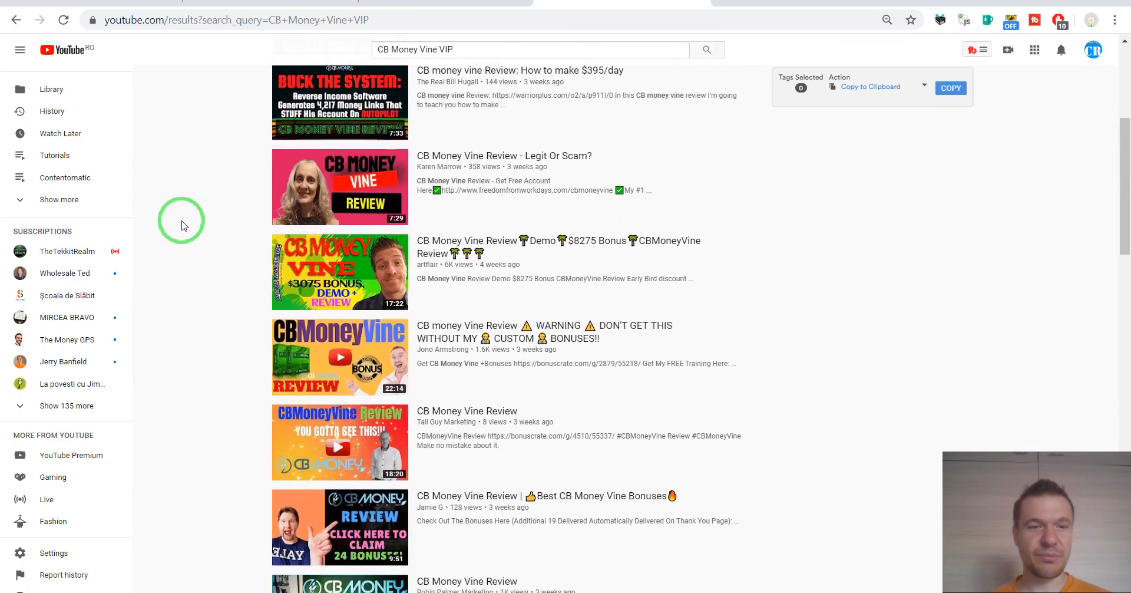
{"action": "scroll", "scroll_direction": "down", "scroll_amount": 3}
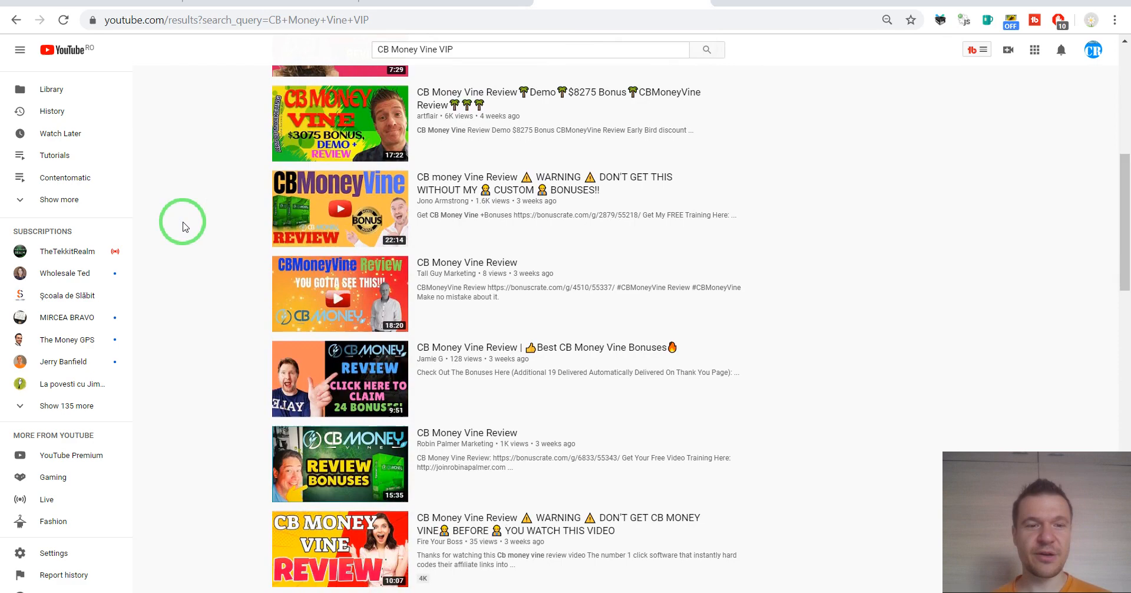
{"action": "scroll", "scroll_direction": "down", "scroll_amount": 3}
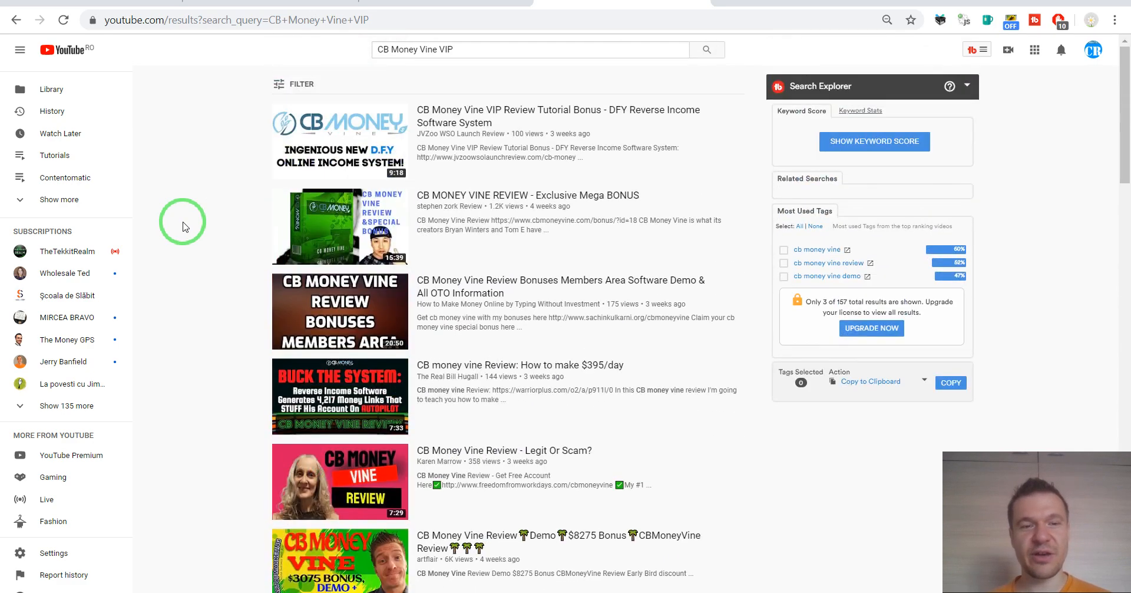
{"action": "mouse_move", "coordinate": [204, 198]}
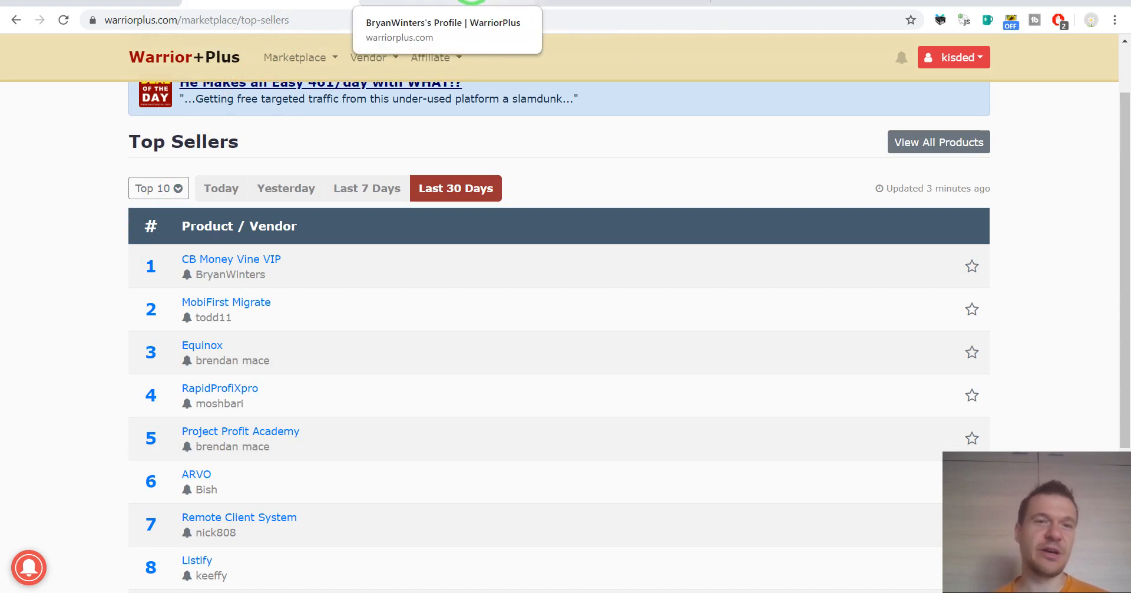
{"action": "mouse_move", "coordinate": [230, 274]}
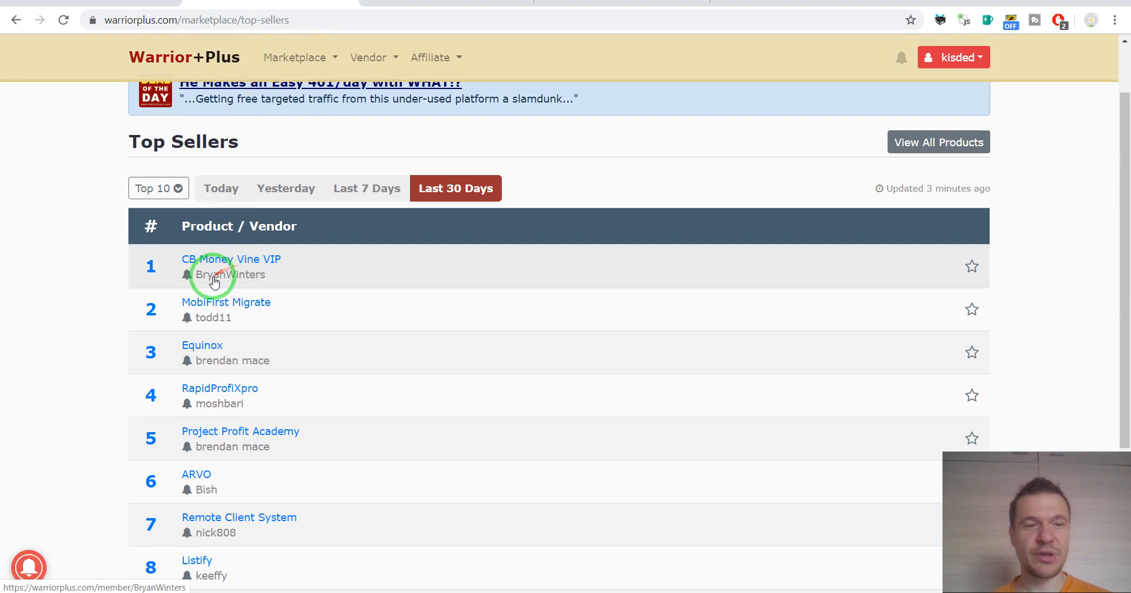
{"action": "mouse_move", "coordinate": [35, 384]}
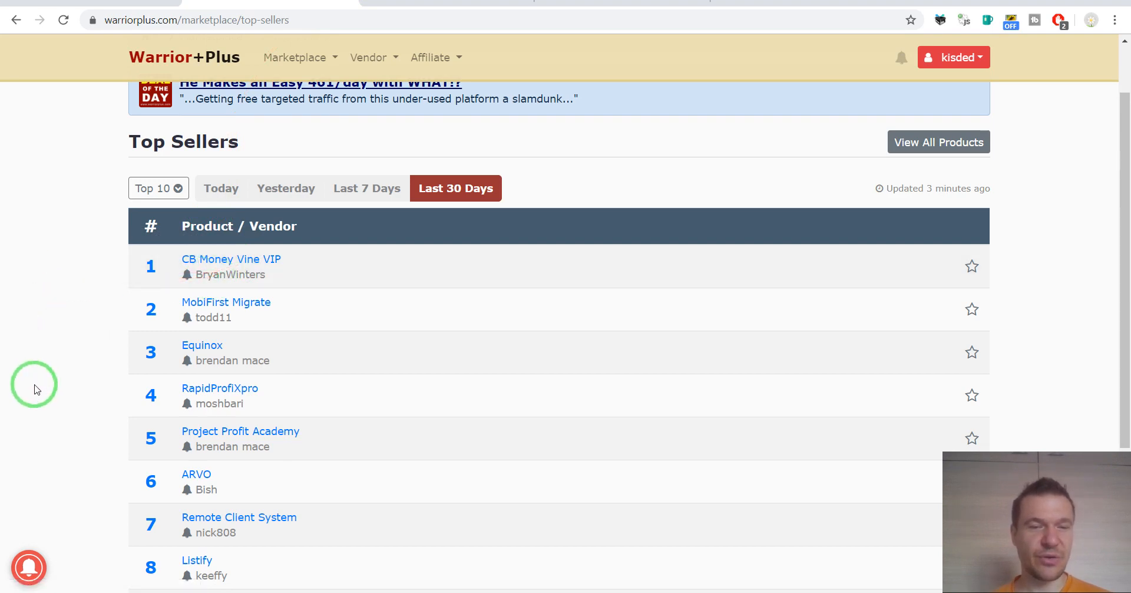
{"action": "mouse_move", "coordinate": [40, 358]}
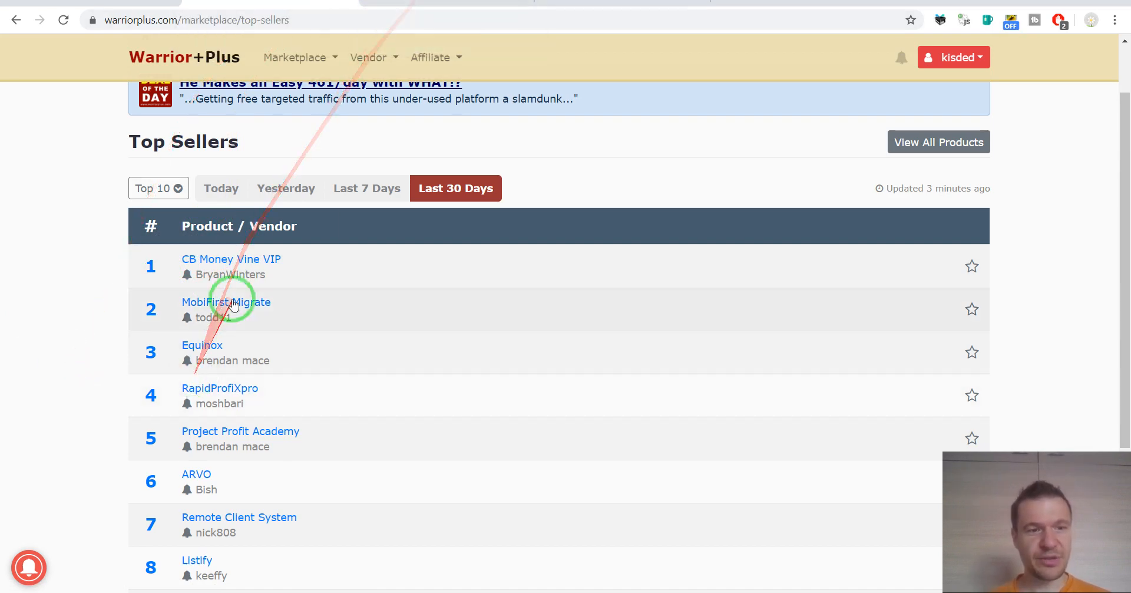
{"action": "mouse_move", "coordinate": [227, 279]}
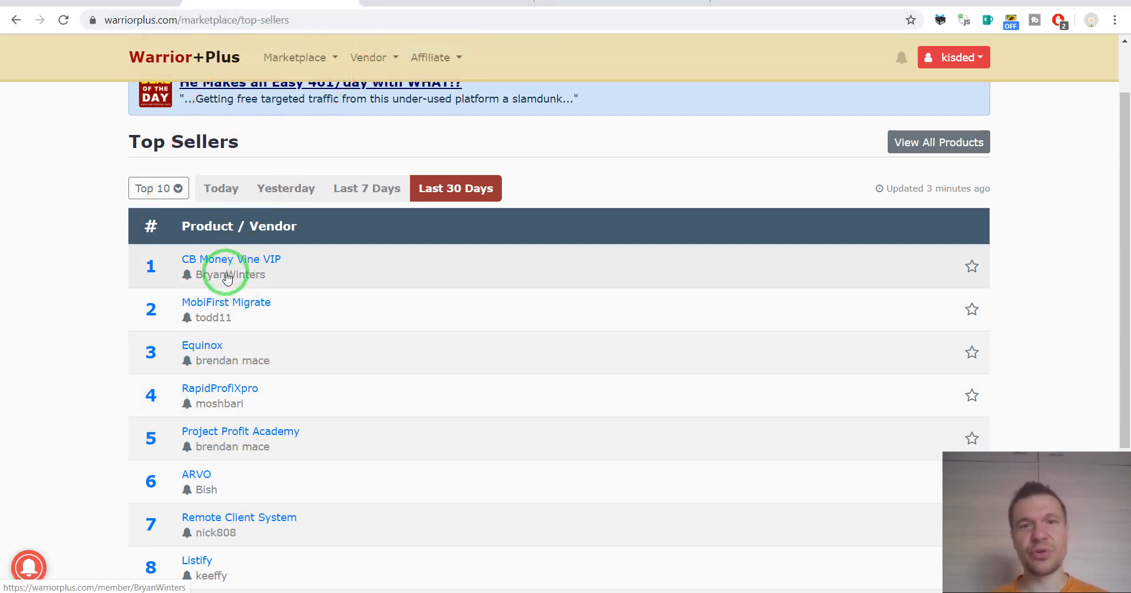
{"action": "mouse_move", "coordinate": [231, 274]}
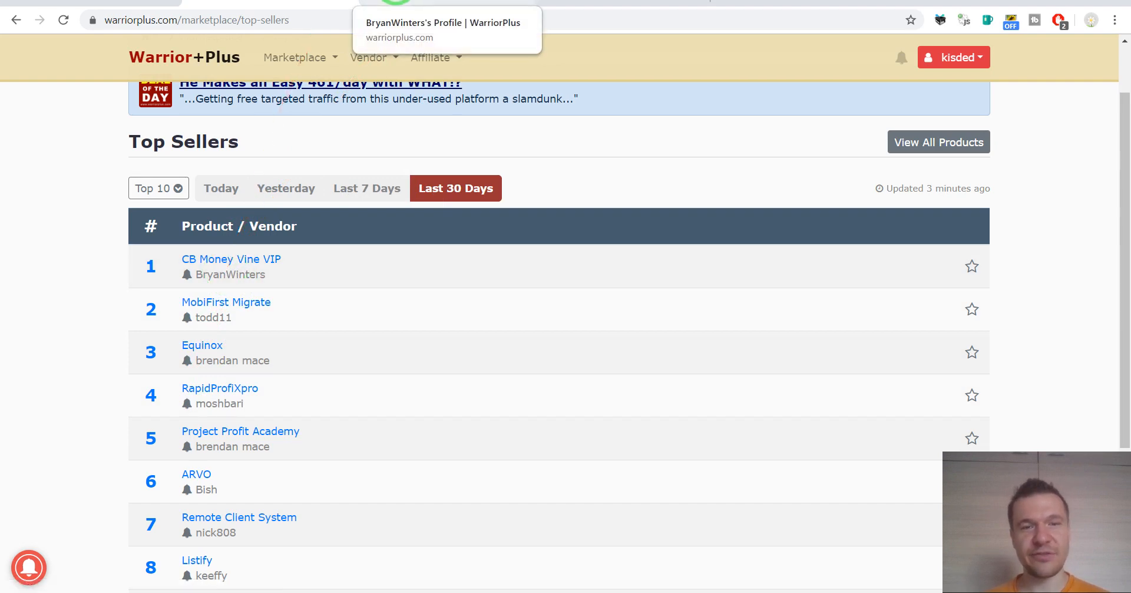
- Go to Bryan Winters' vendor profile listing CB Money Vine VIP with 3000+ sales
{"action": "left_click", "coordinate": [230, 274]}
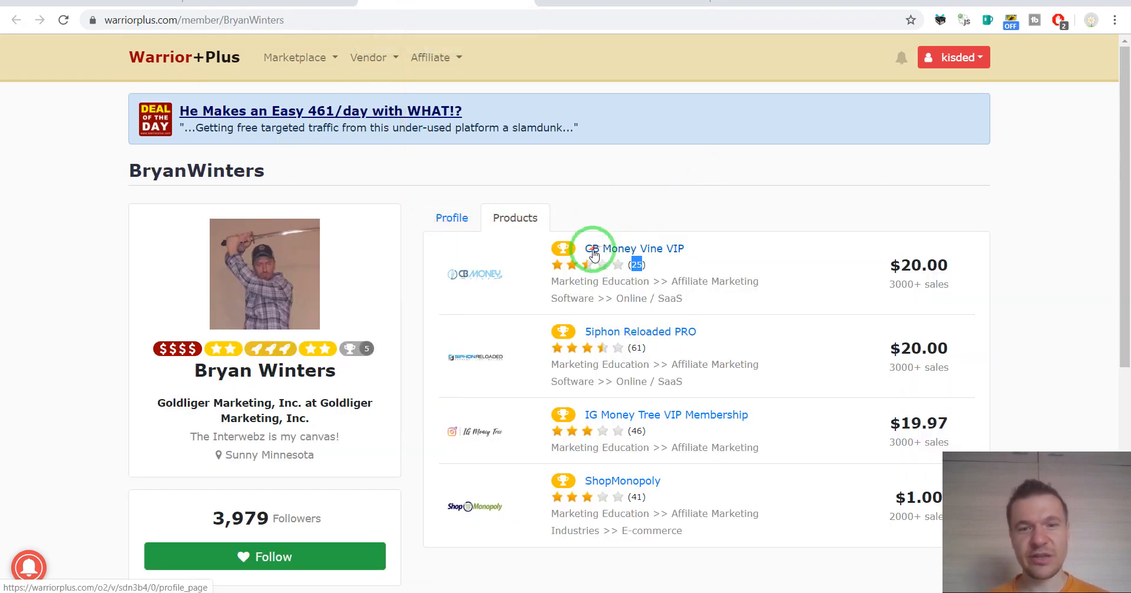
{"action": "mouse_move", "coordinate": [695, 240]}
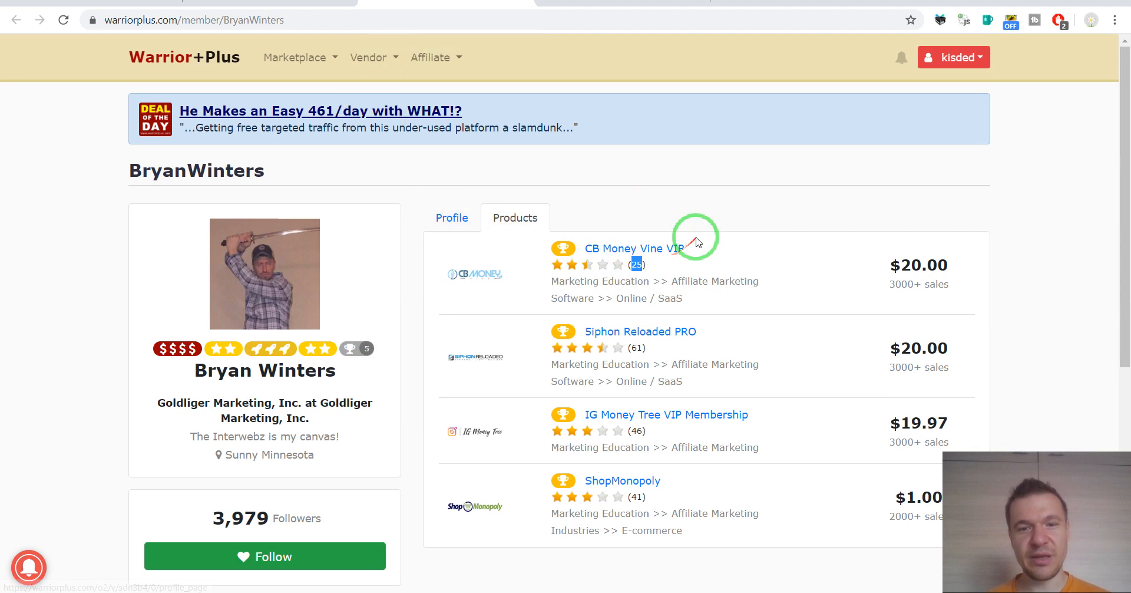
{"action": "mouse_move", "coordinate": [671, 224]}
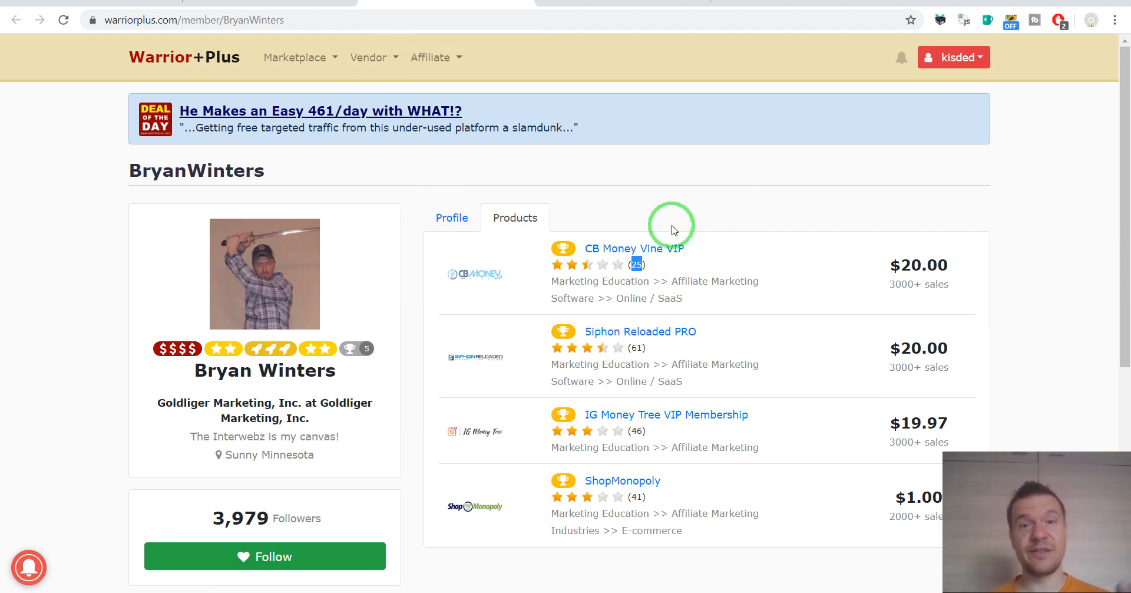
{"action": "mouse_move", "coordinate": [676, 218]}
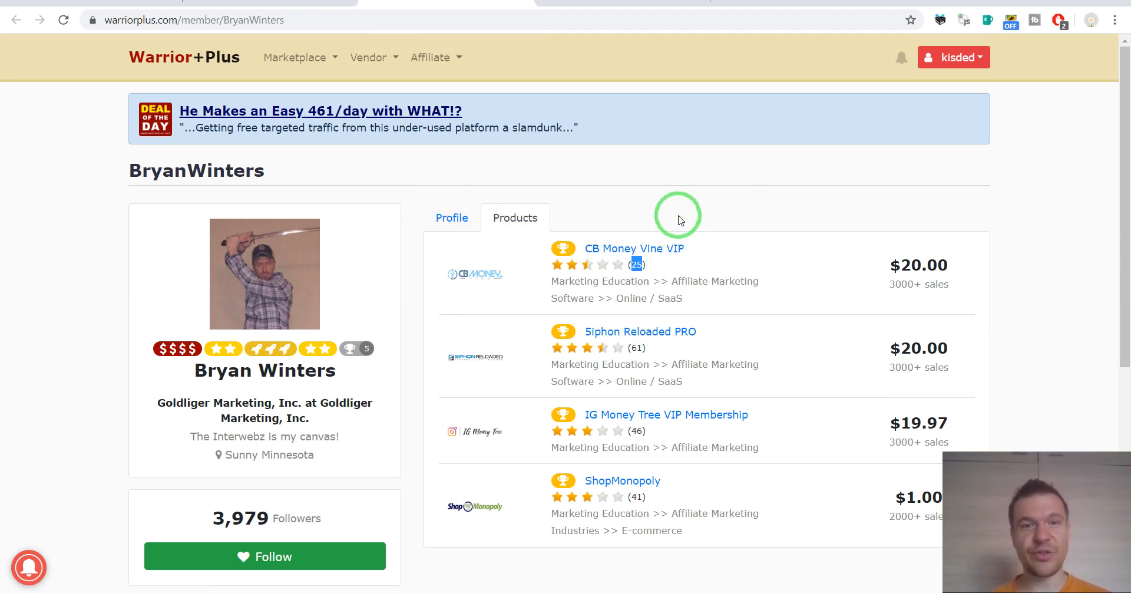
{"action": "mouse_move", "coordinate": [613, 269]}
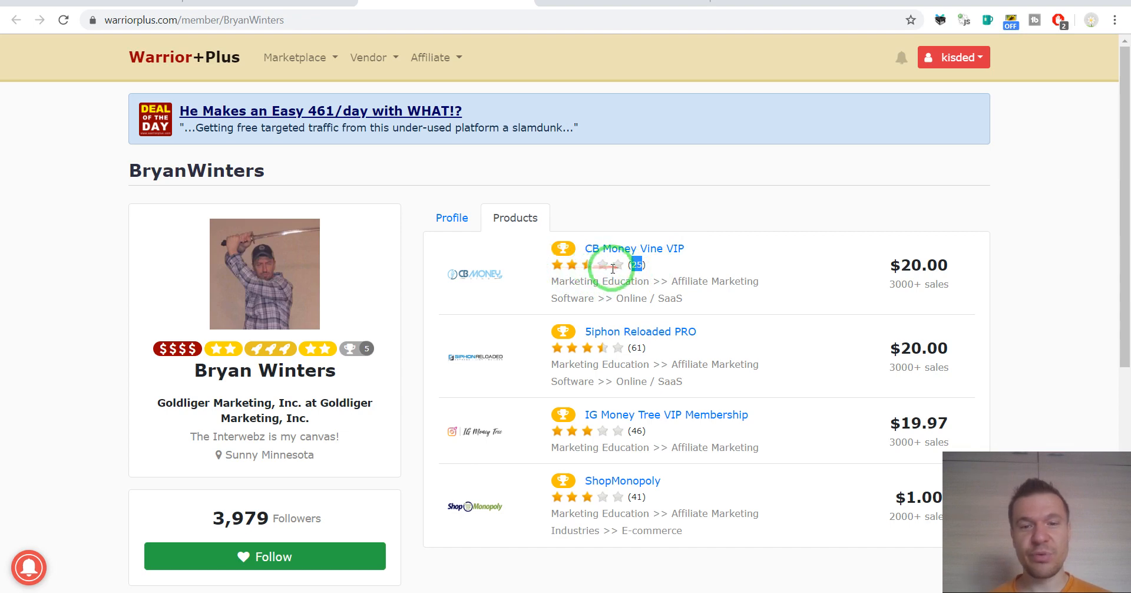
{"action": "mouse_move", "coordinate": [577, 265]}
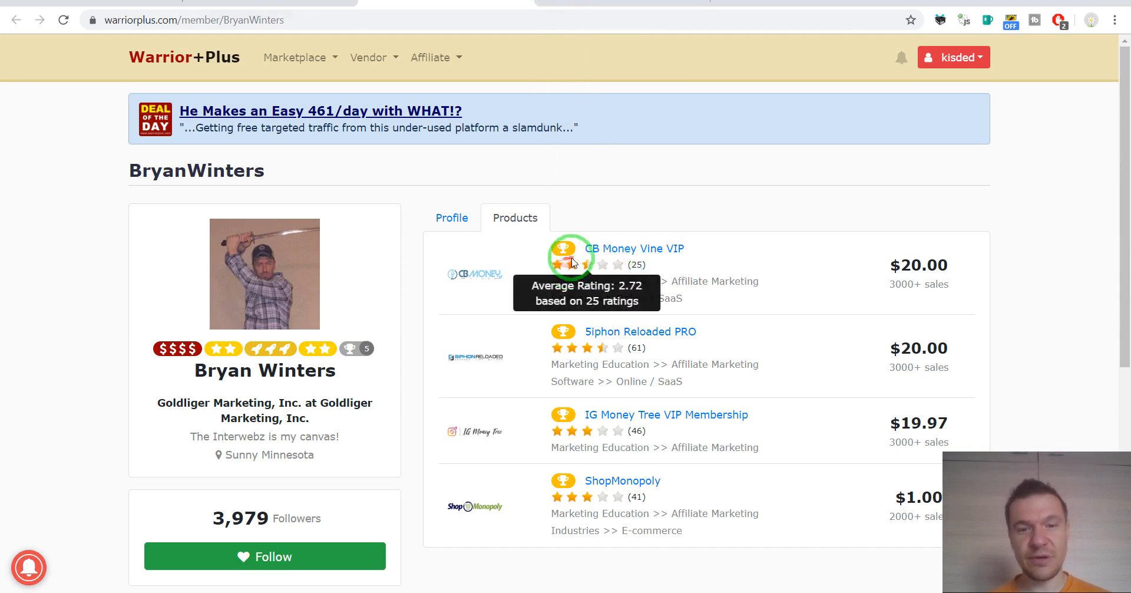
{"action": "mouse_move", "coordinate": [581, 265]}
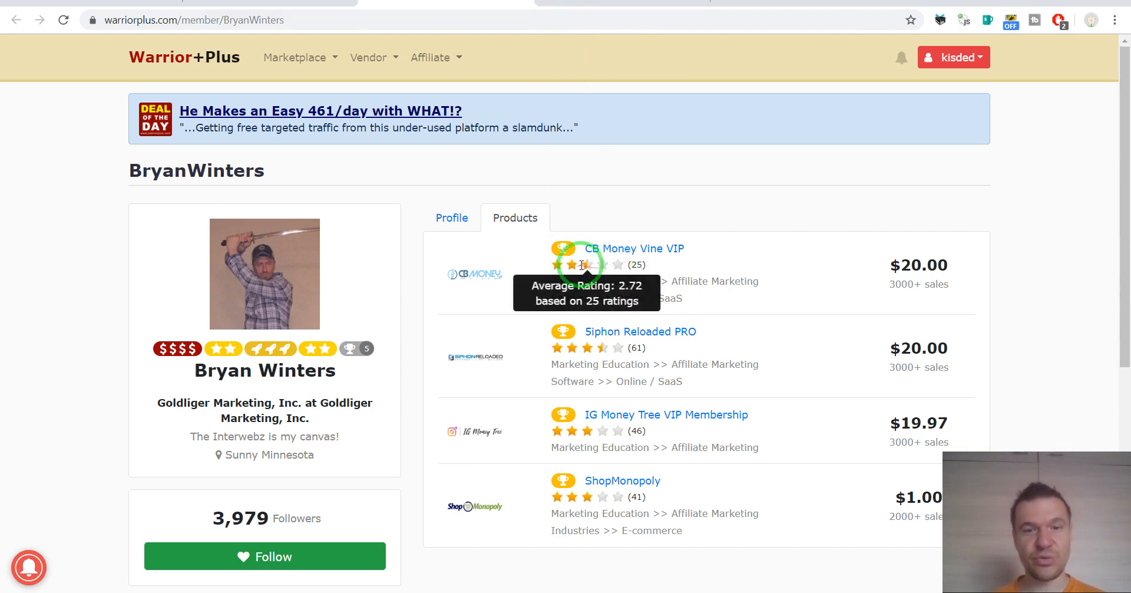
- Switch back to the YouTube CB Money Vine VIP review results after checking the 2.72 rating
{"action": "left_click", "coordinate": [634, 249]}
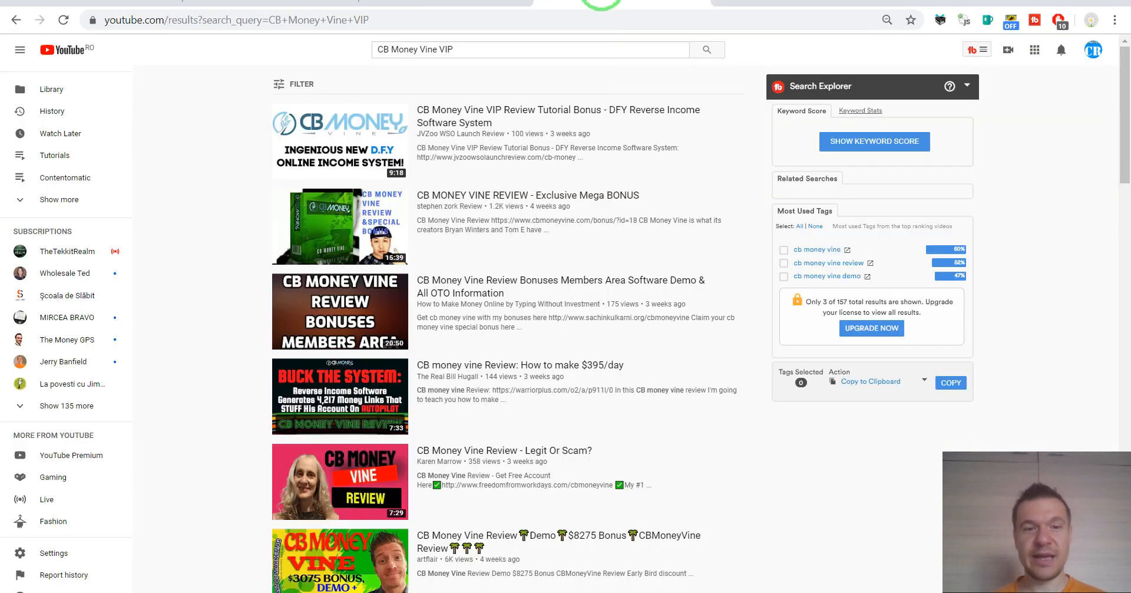
{"action": "scroll", "scroll_direction": "down", "scroll_amount": 3}
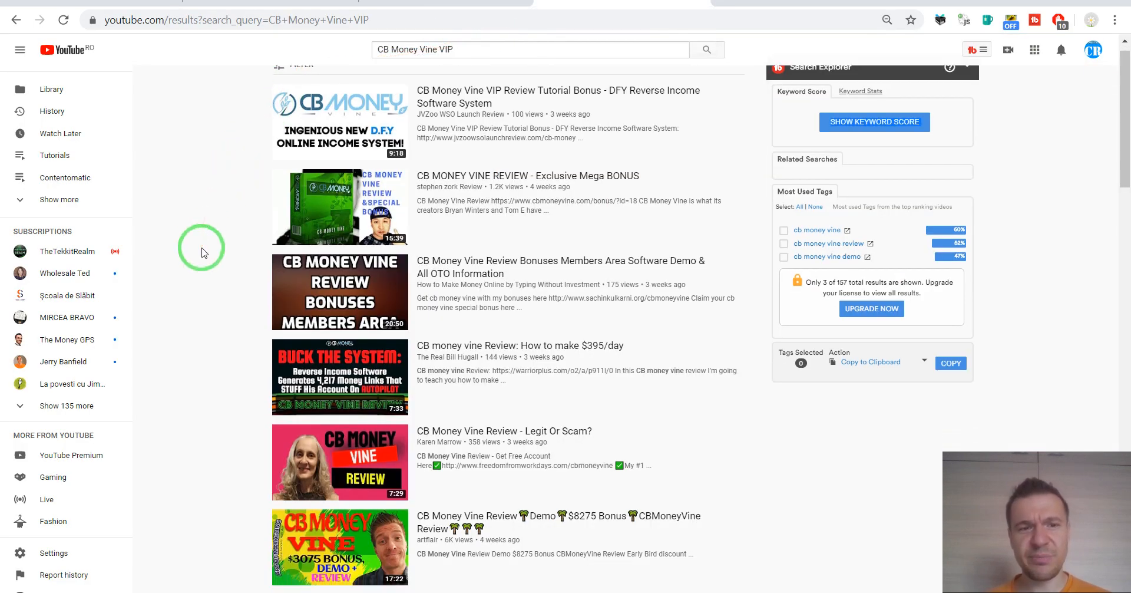
{"action": "scroll", "scroll_direction": "down", "scroll_amount": 3}
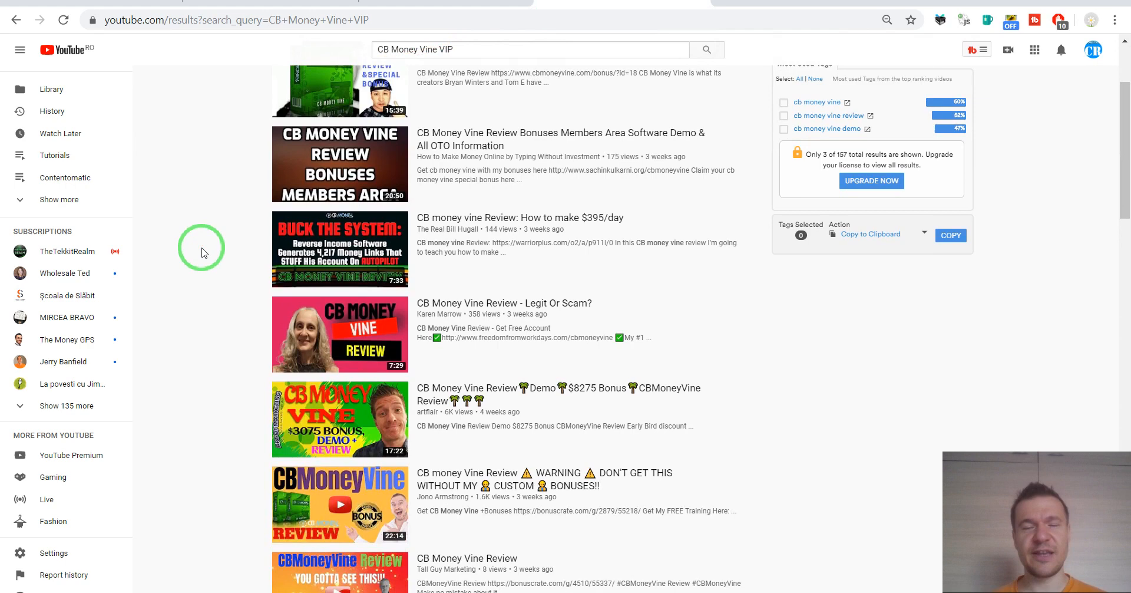